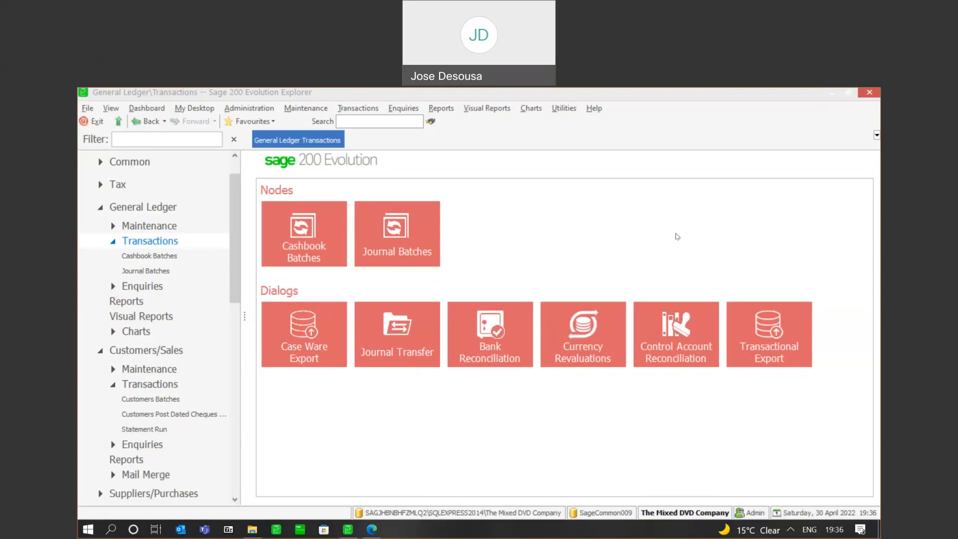
mouse_move(397, 244)
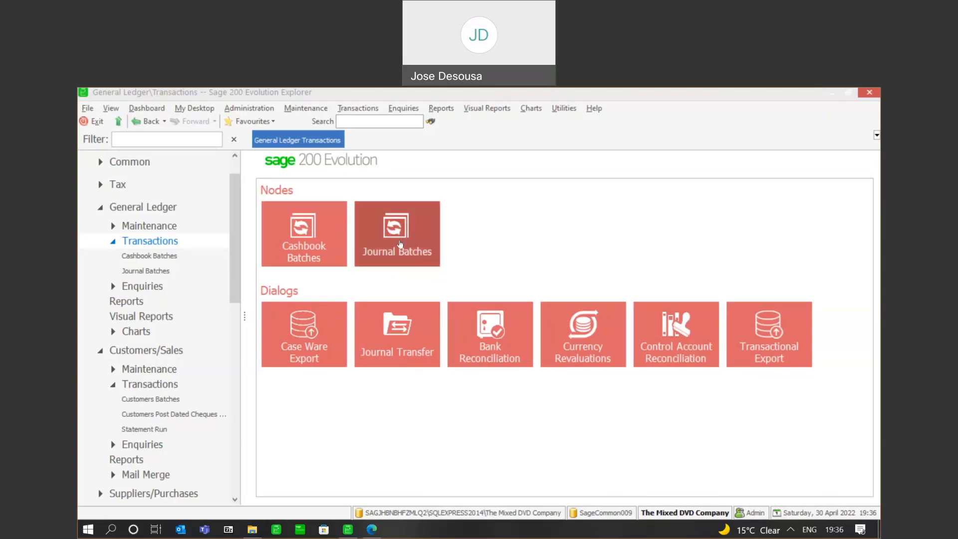
Create journal batch JB045 with line references set to increment automatically on new lines.
double_click(395, 233)
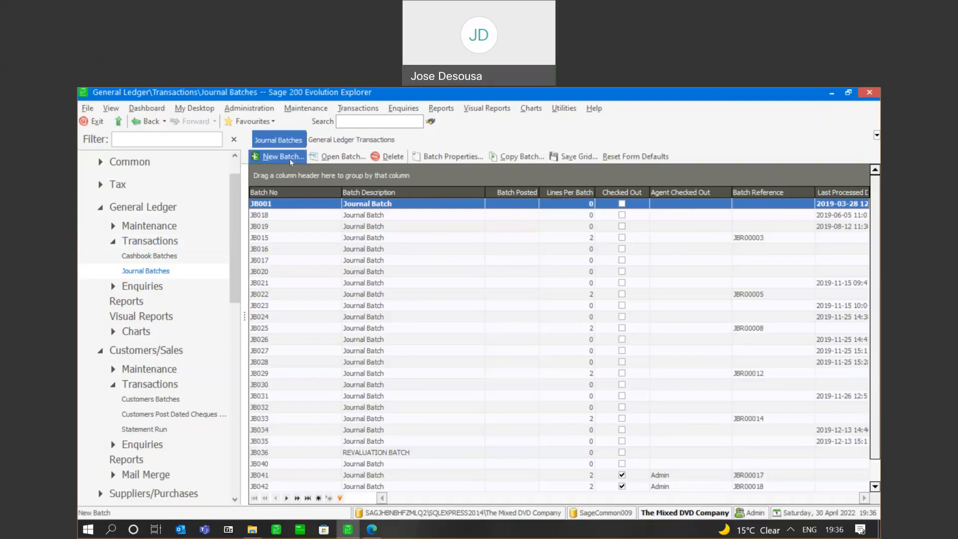
left_click(281, 156)
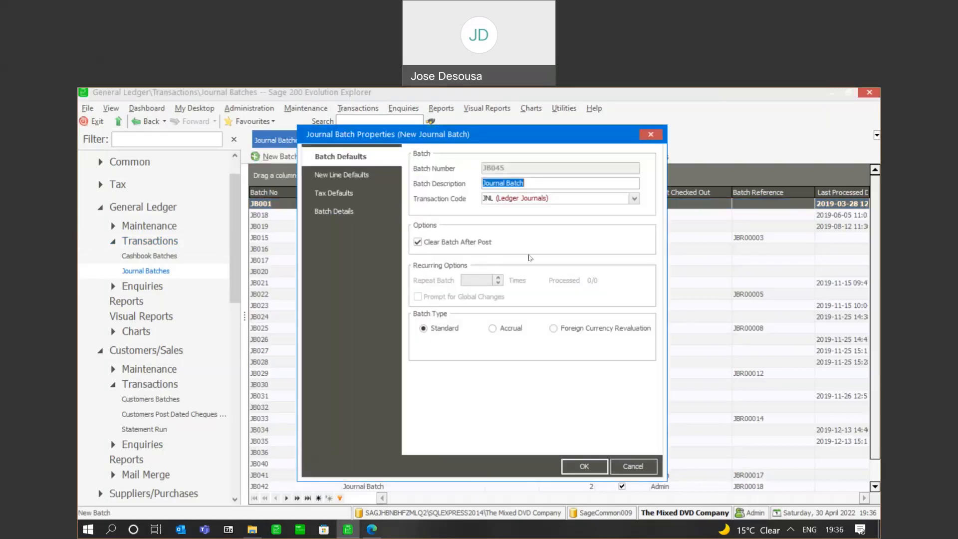
left_click(340, 175)
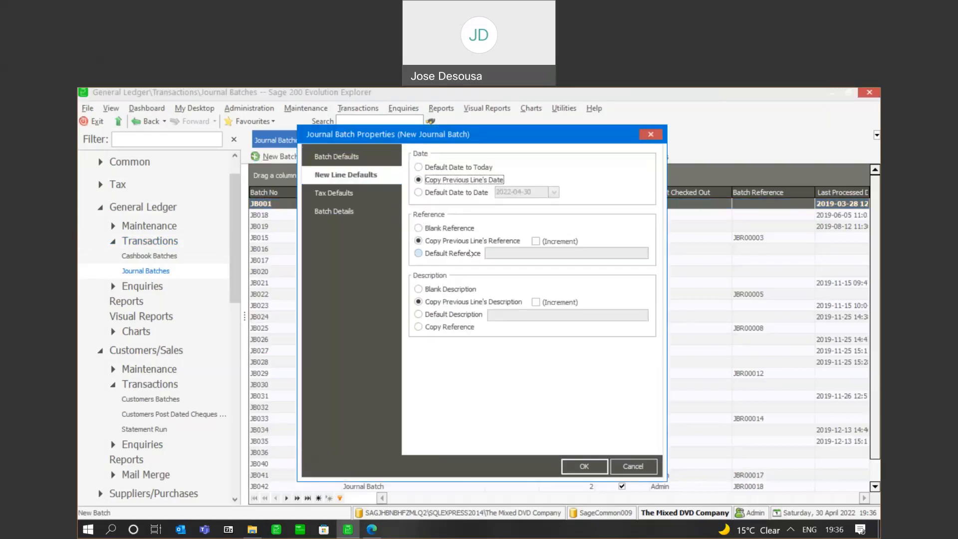
left_click(536, 241)
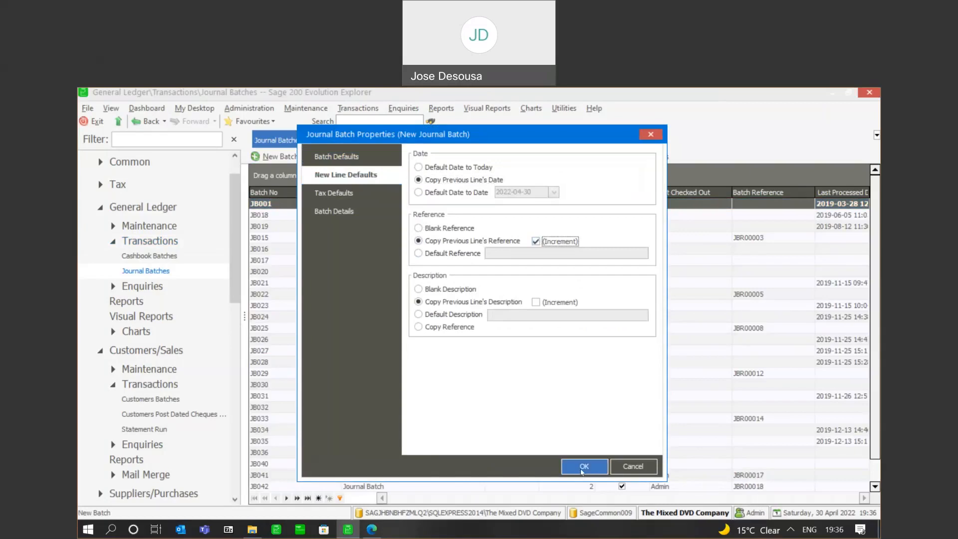
left_click(583, 466)
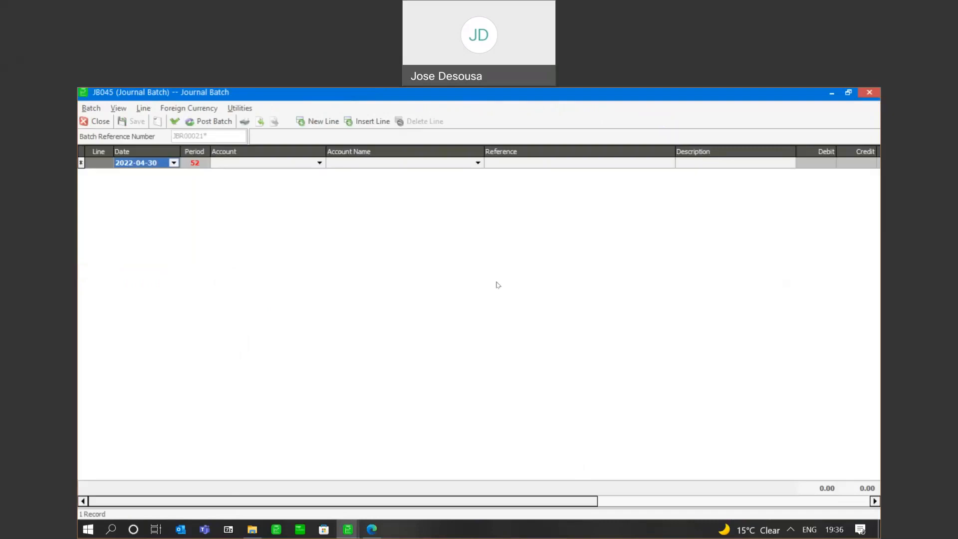
mouse_move(330, 254)
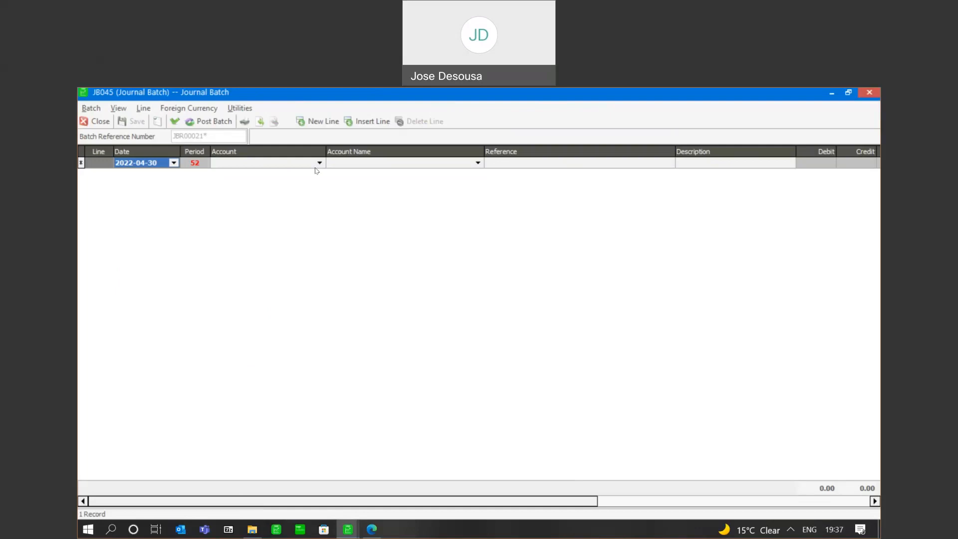
Enter Accounting Fees debit 1.00 (REF1, DESC1) and Other Income credit 1.00.
left_click(317, 163)
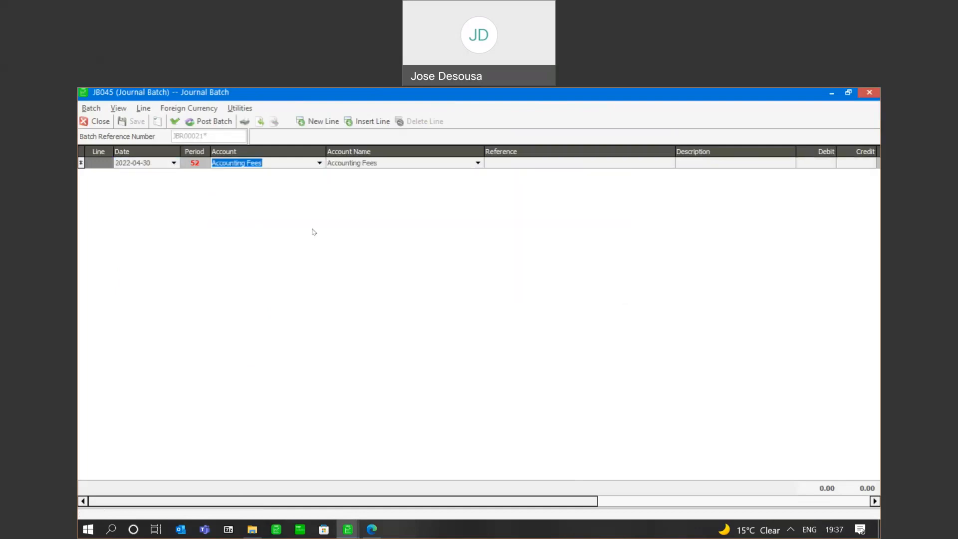
left_click(577, 163)
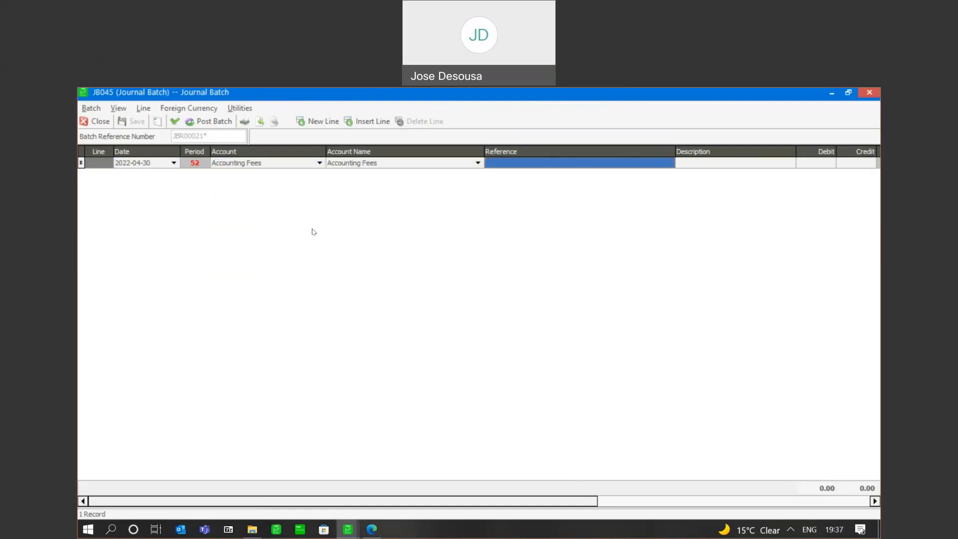
type("REF1")
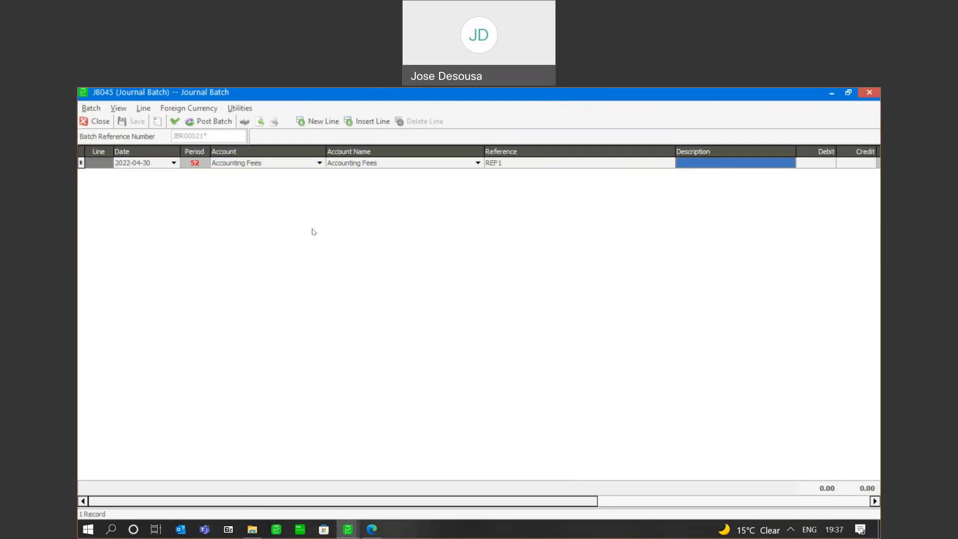
type("DESC1")
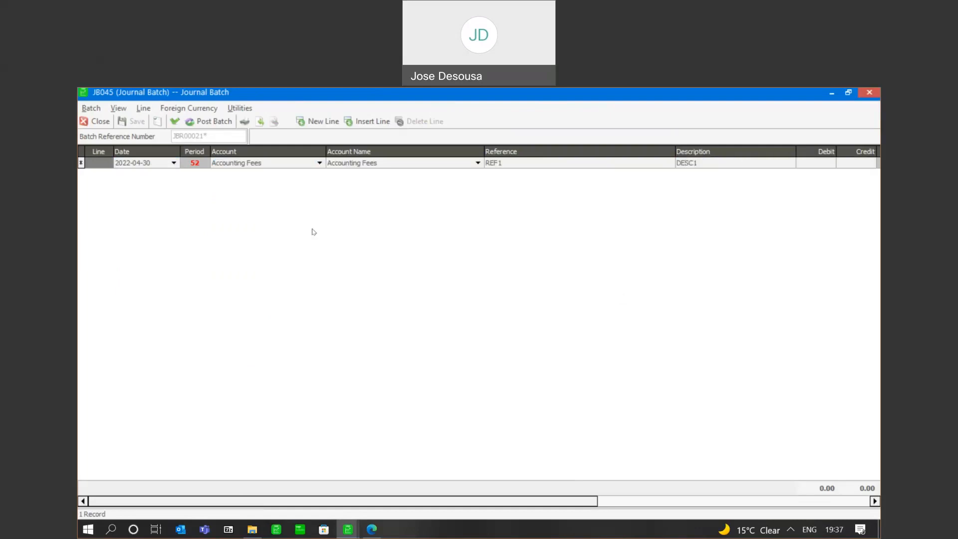
type("1")
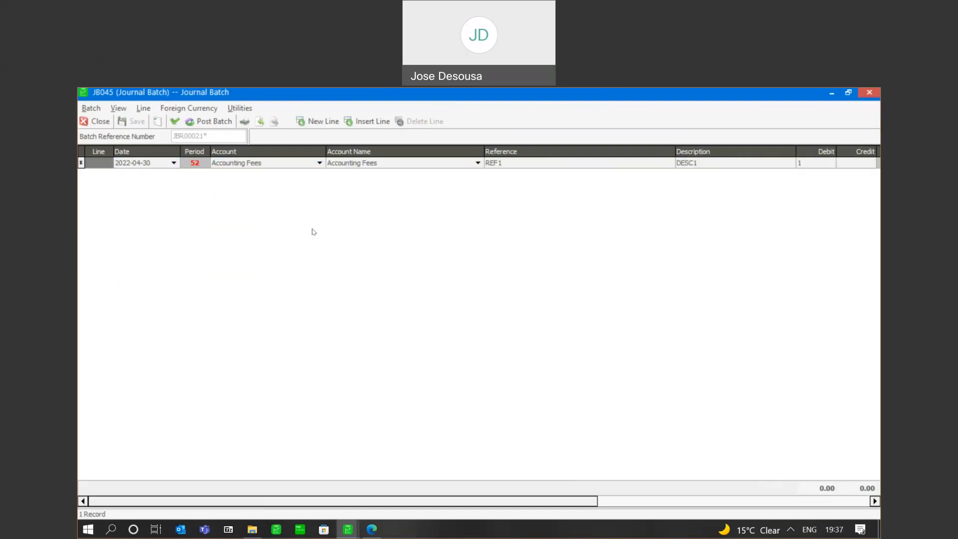
scroll("right", 3)
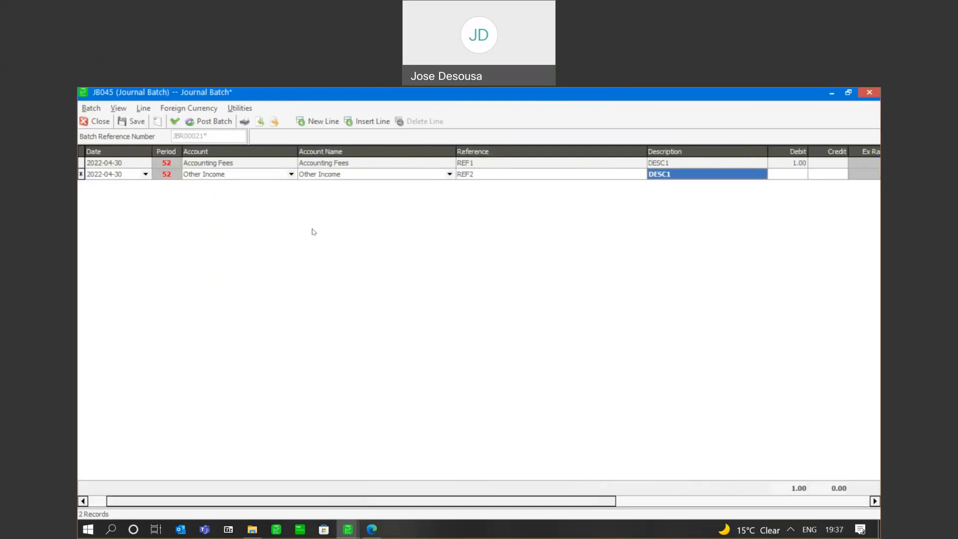
type("1.00")
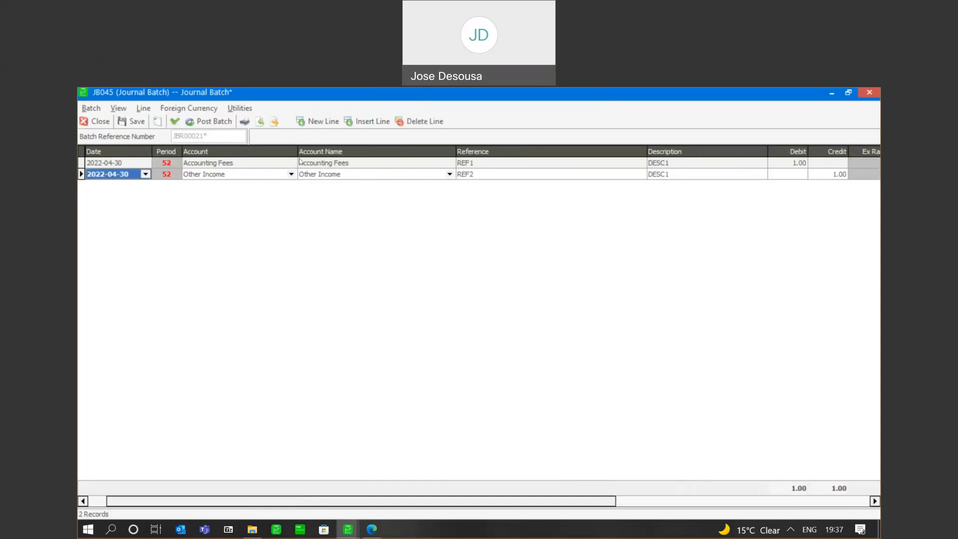
mouse_move(310, 218)
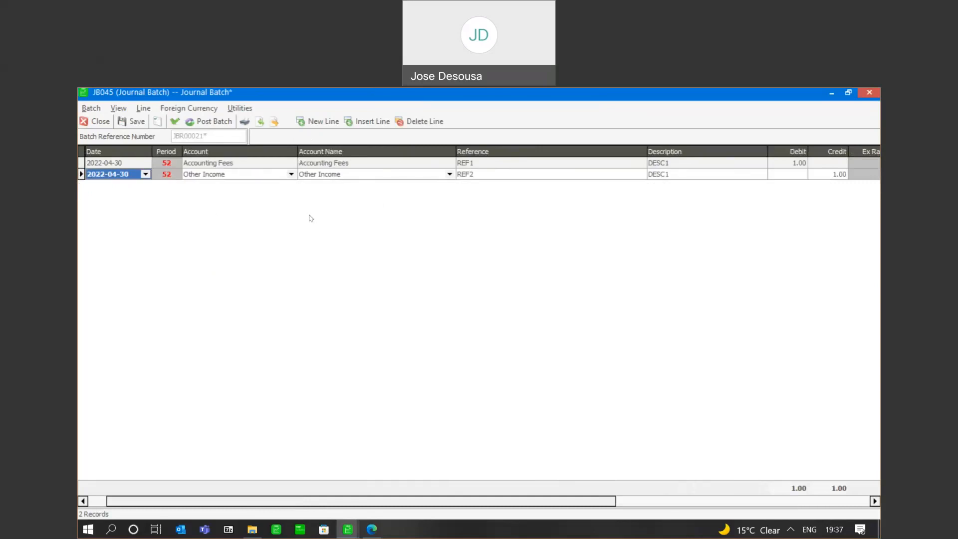
mouse_move(199, 167)
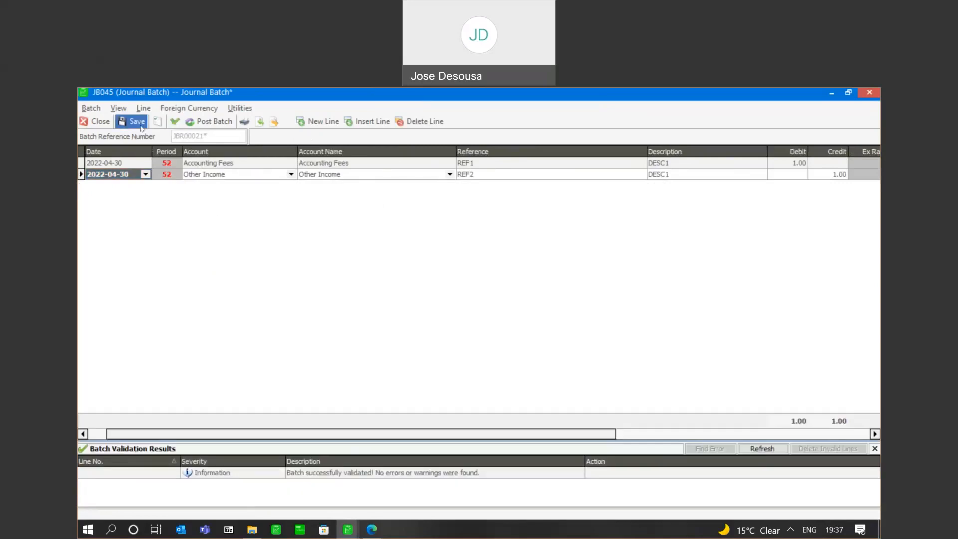
Save JB045 with no validation errors and bring up its CSV export settings.
left_click(137, 120)
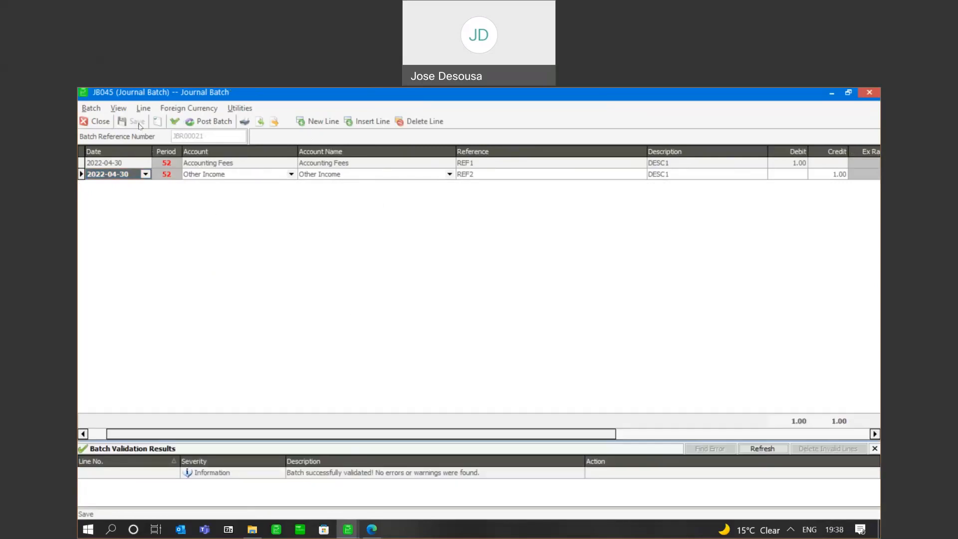
left_click(90, 109)
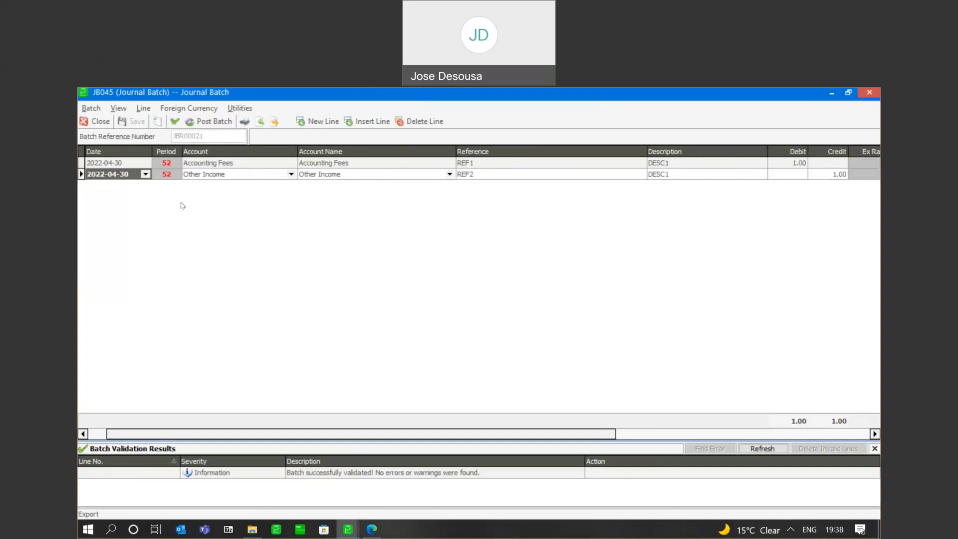
left_click(88, 514)
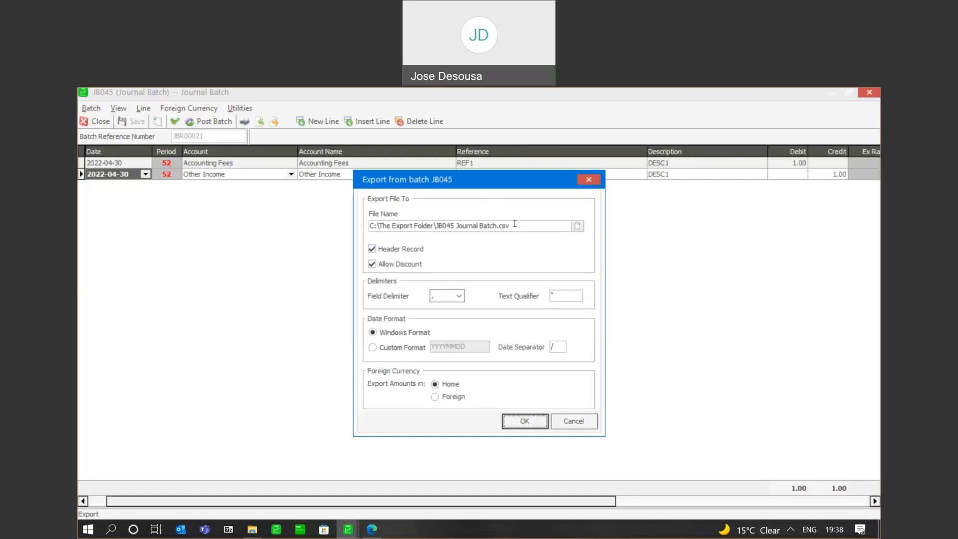
mouse_move(384, 234)
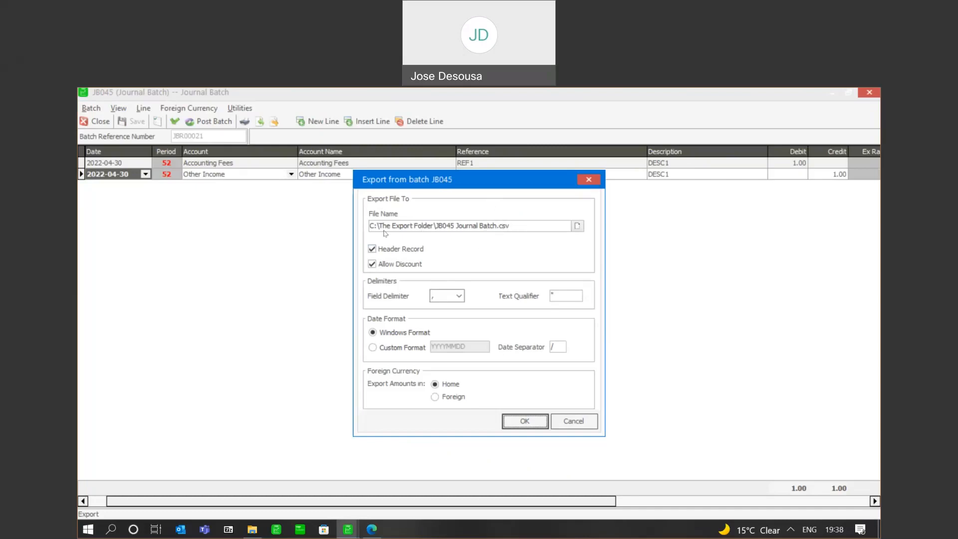
mouse_move(336, 237)
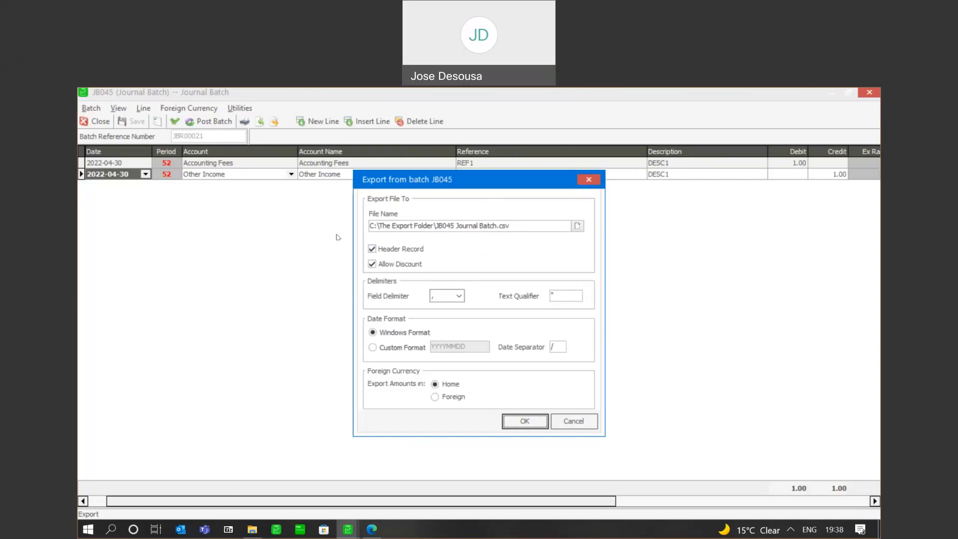
mouse_move(461, 286)
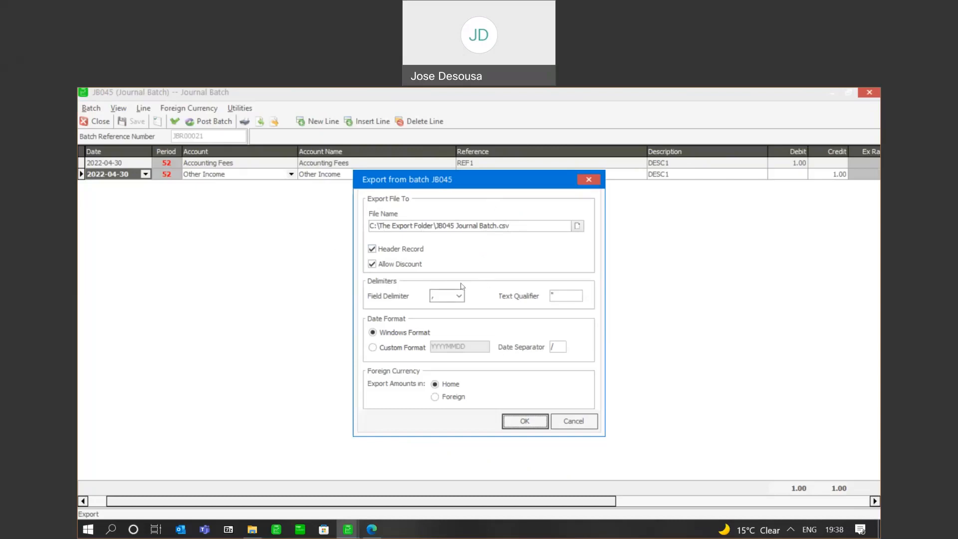
mouse_move(439, 341)
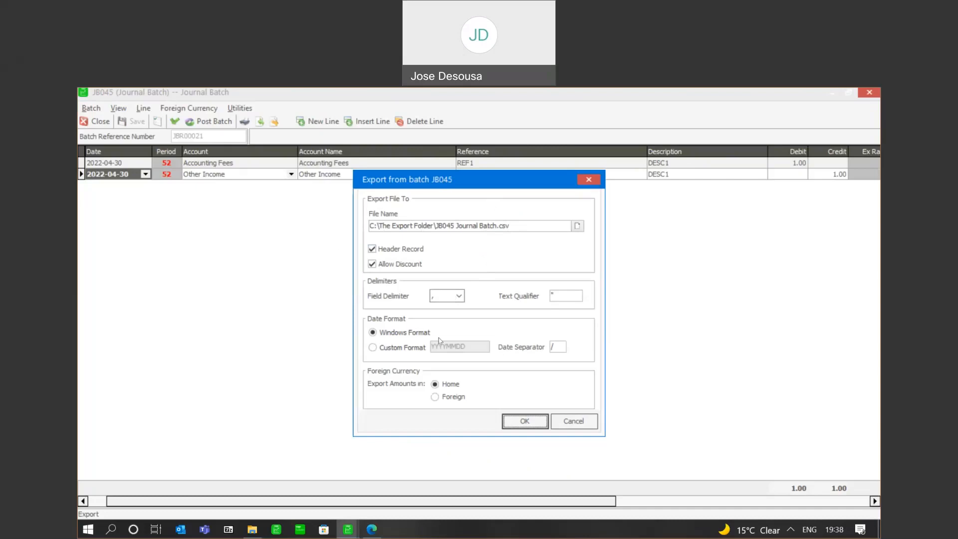
mouse_move(465, 240)
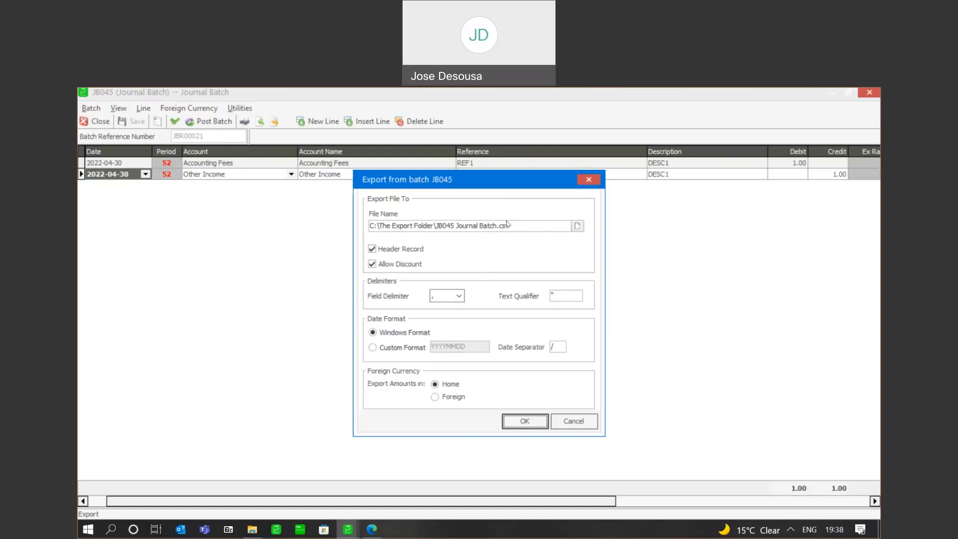
mouse_move(495, 250)
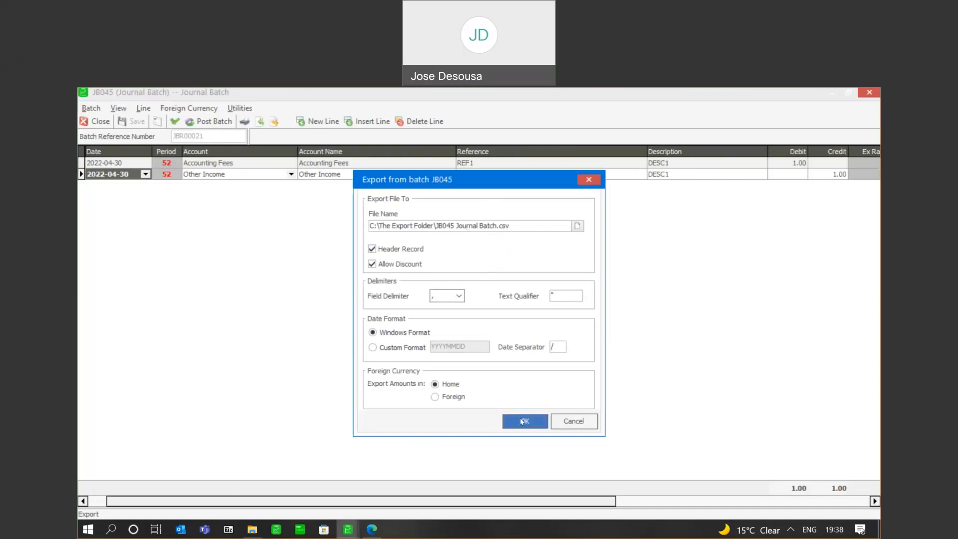
Export JB045 to C:\The Export Folder\JB045 Journal Batch.csv without viewing the log.
left_click(523, 421)
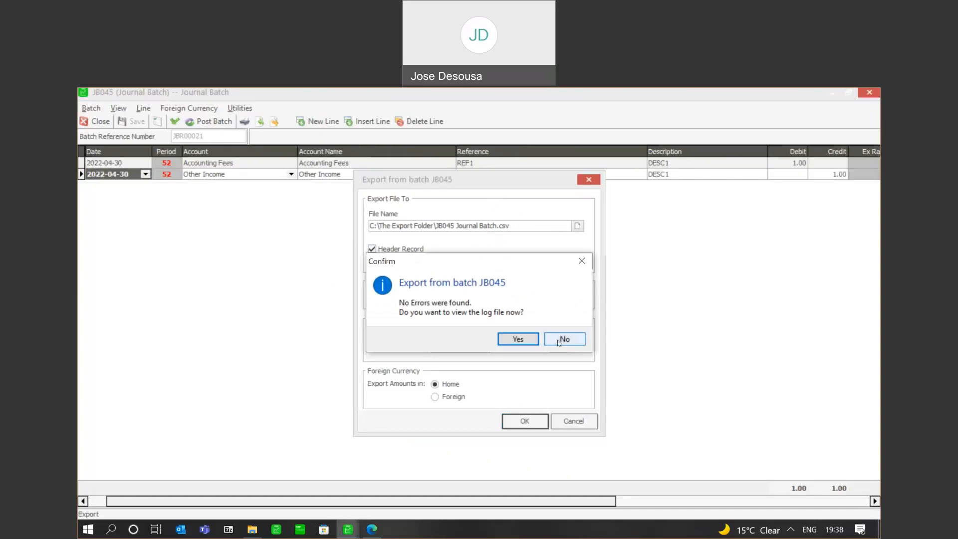
left_click(562, 339)
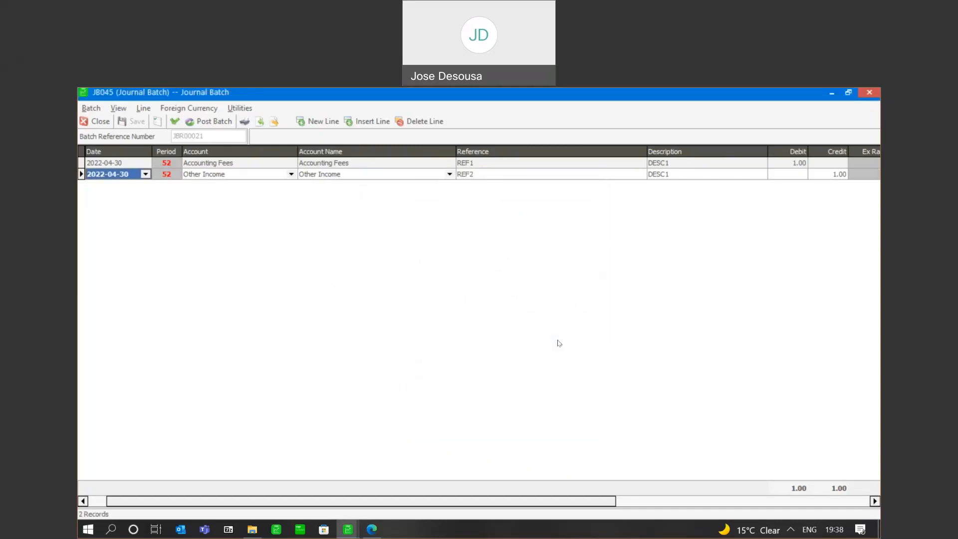
mouse_move(272, 486)
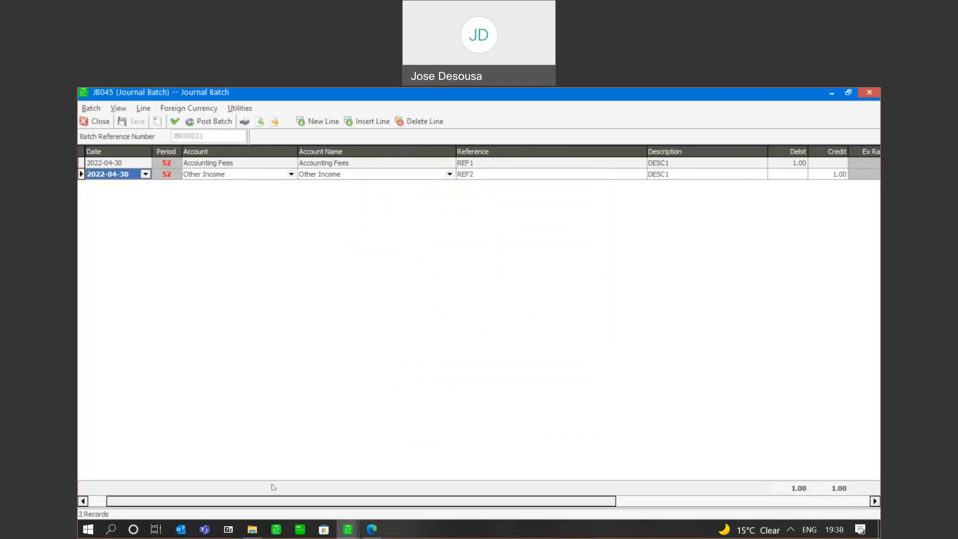
left_click(251, 529)
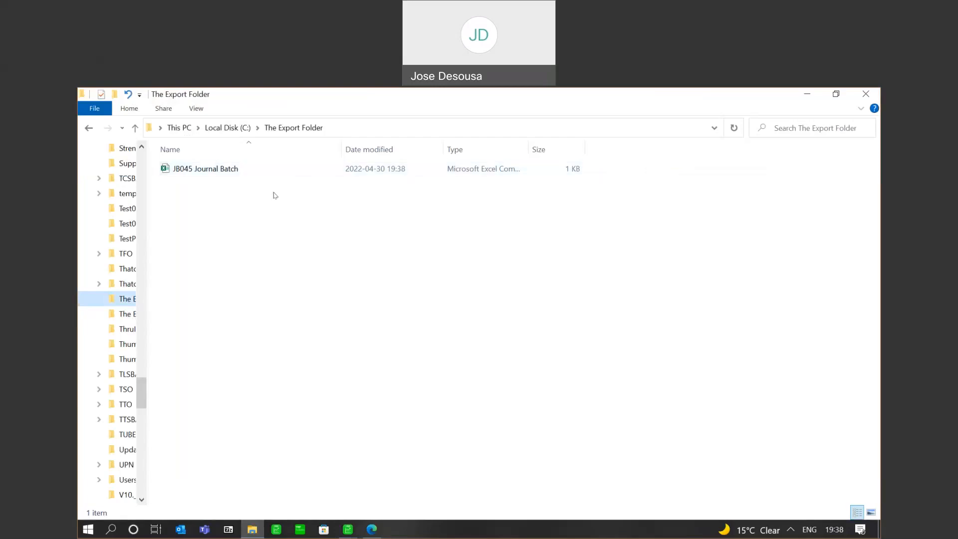
Open JB045 Journal Batch from The Export Folder in Excel.
left_click(206, 168)
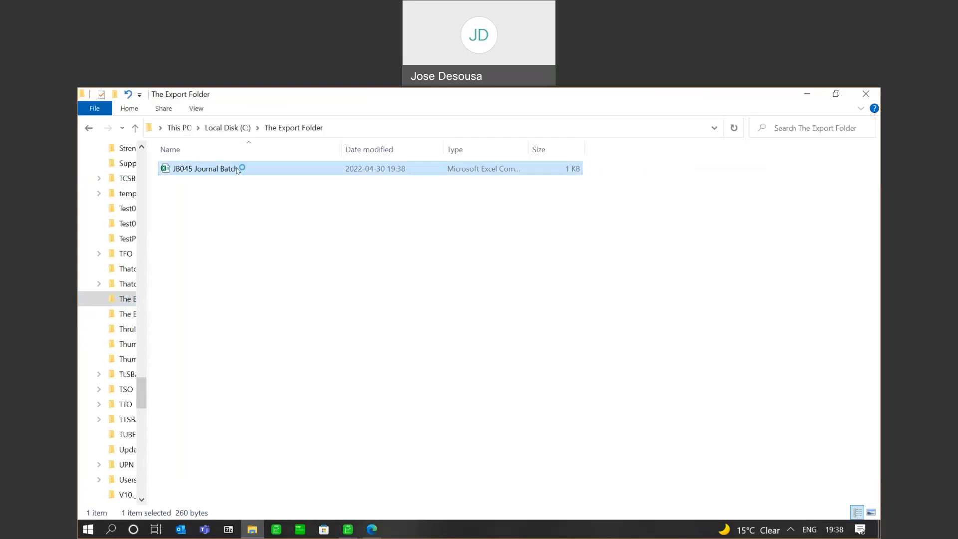
double_click(206, 169)
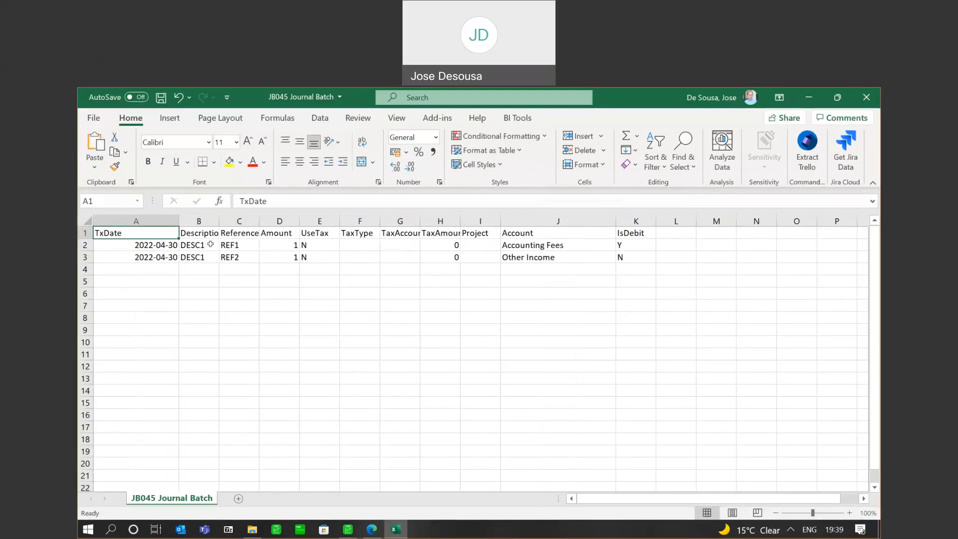
mouse_move(201, 285)
type("3")
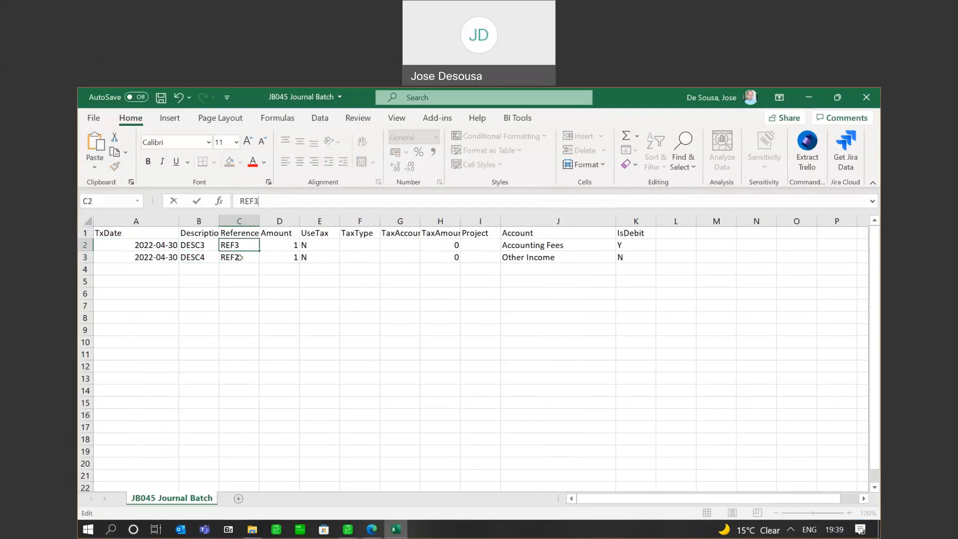
Change the journal line amounts to 489.95.
left_click(239, 256)
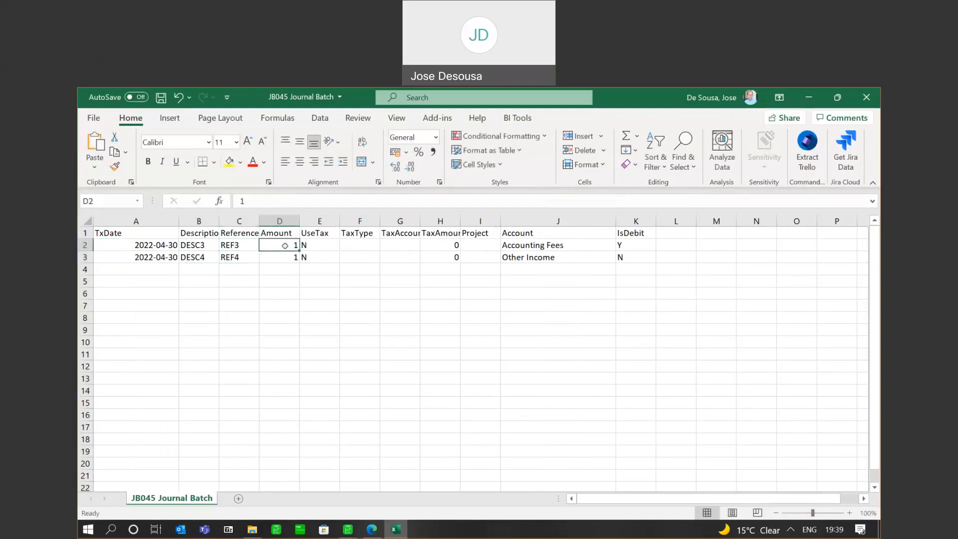
type("4")
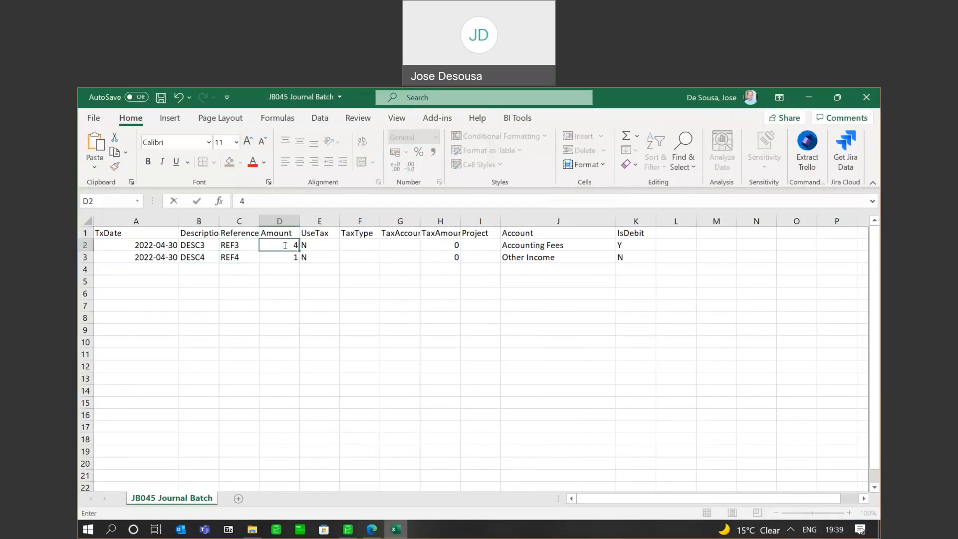
type("89.95")
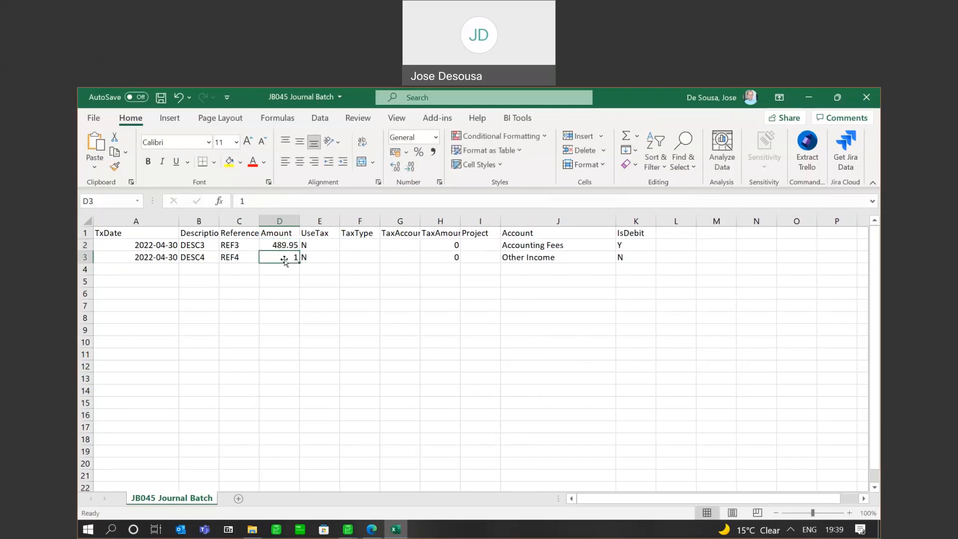
type("489.95")
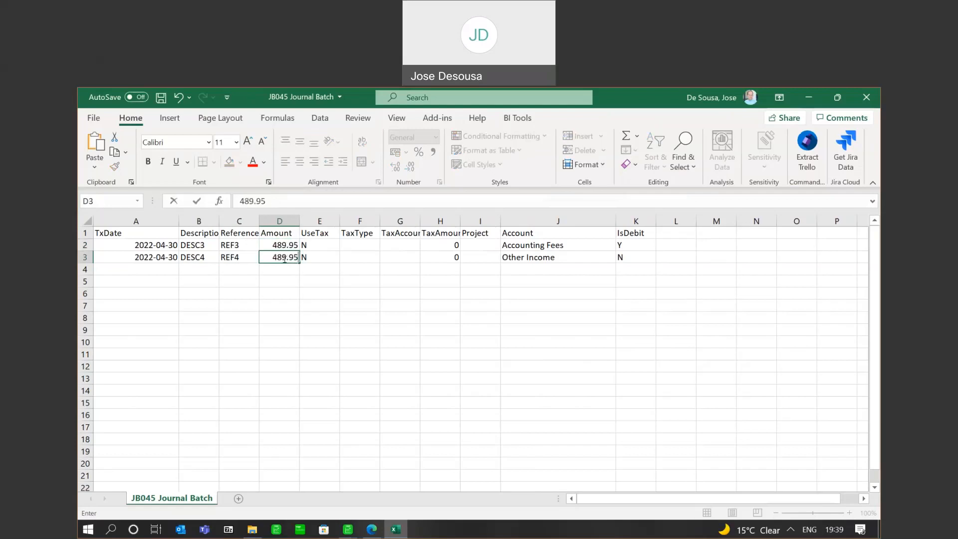
Change the first line's account from Accounting Fees to Equipment Rental.
left_click(556, 245)
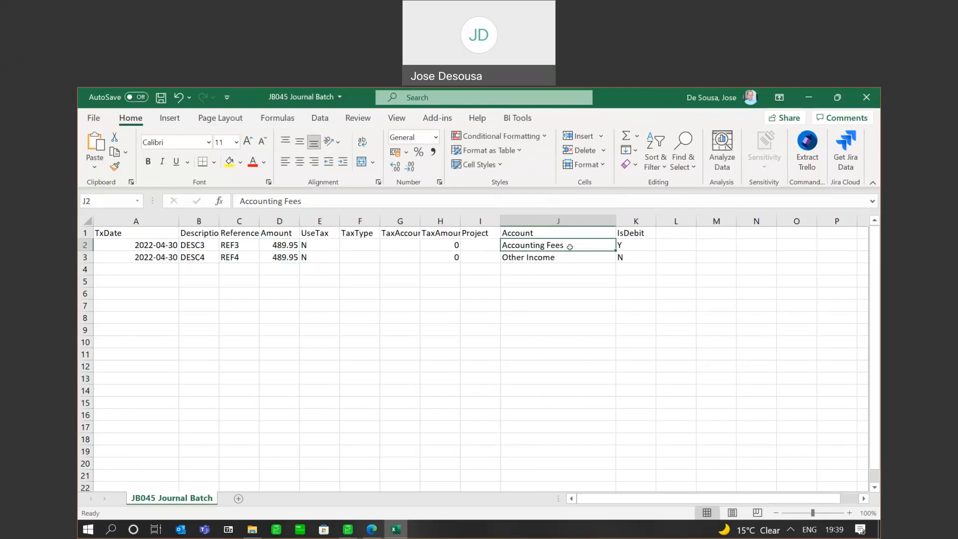
type("Equipment")
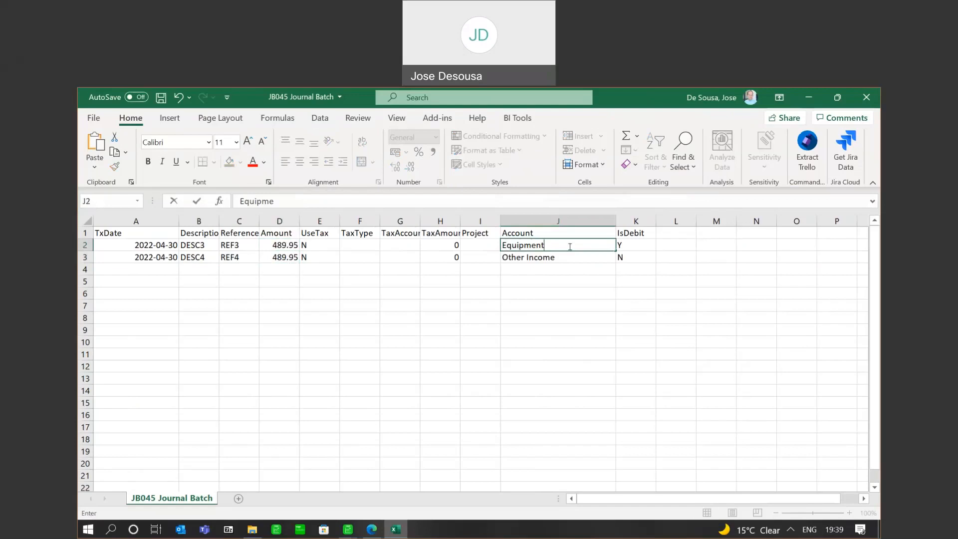
type("Ren")
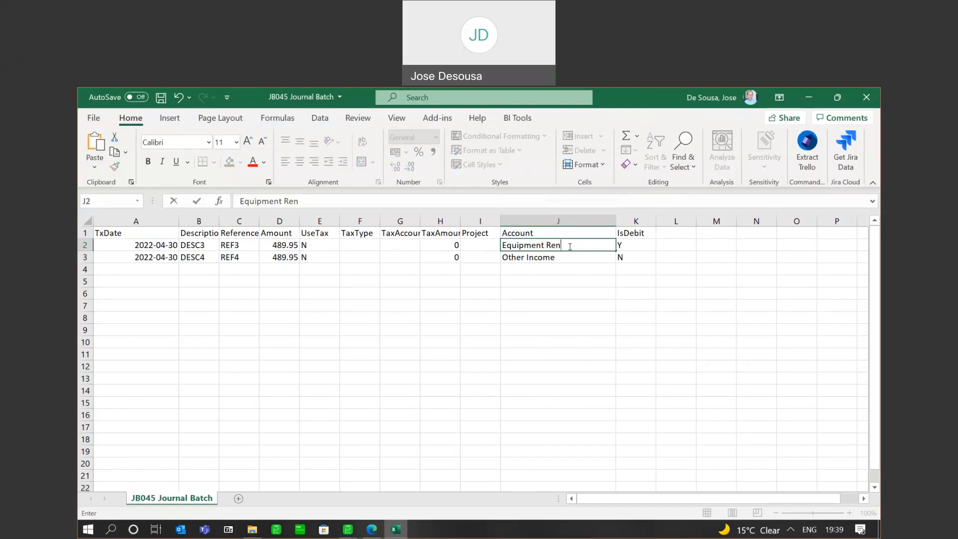
key("enter")
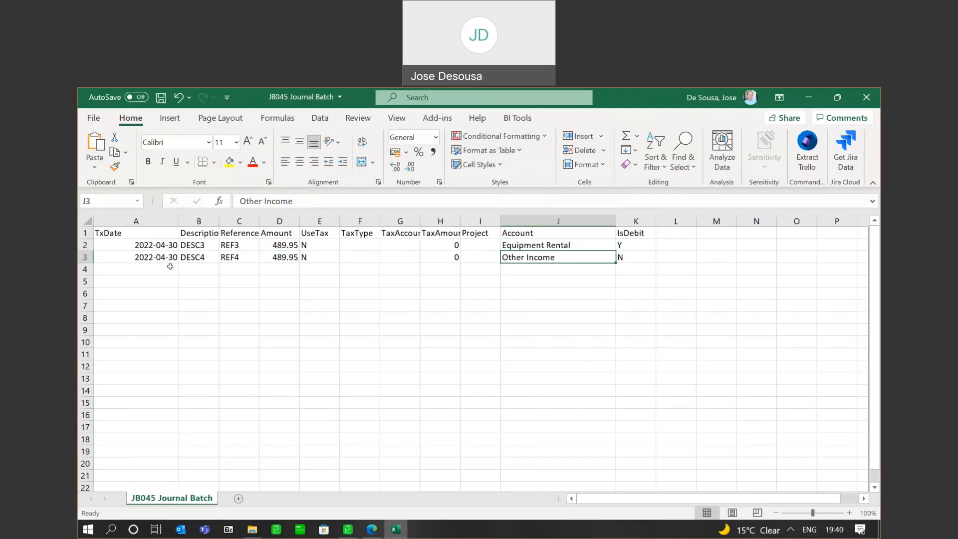
mouse_move(313, 334)
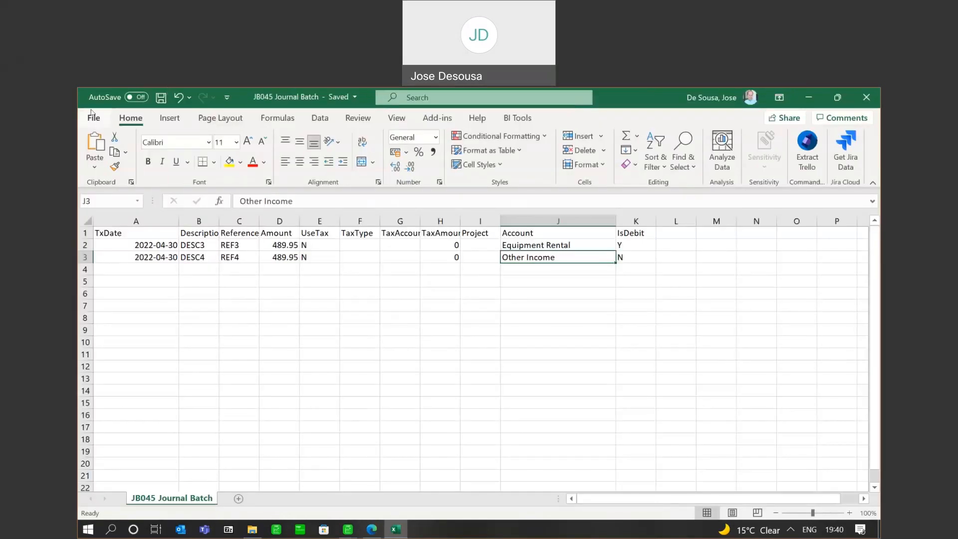
Close the edited JB045 Journal Batch workbook in Excel.
left_click(93, 117)
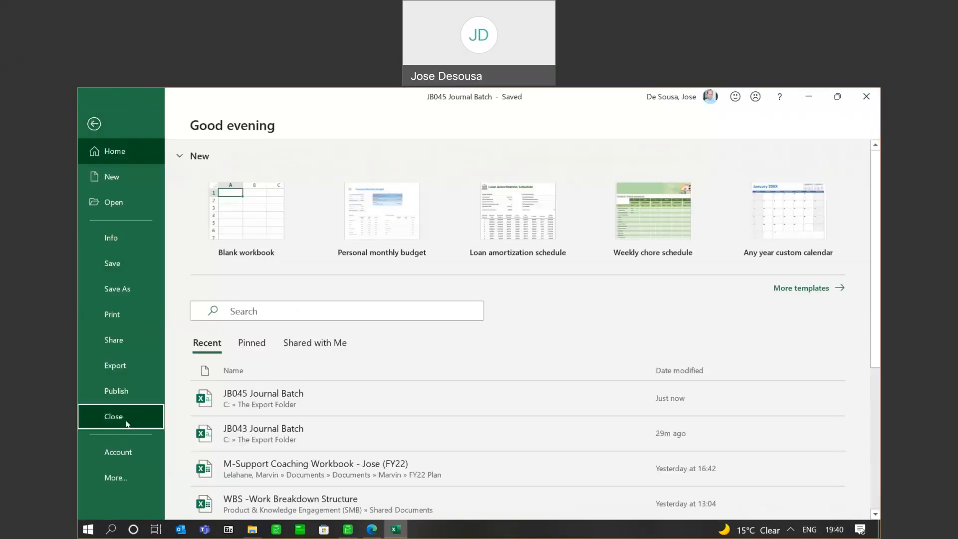
left_click(113, 416)
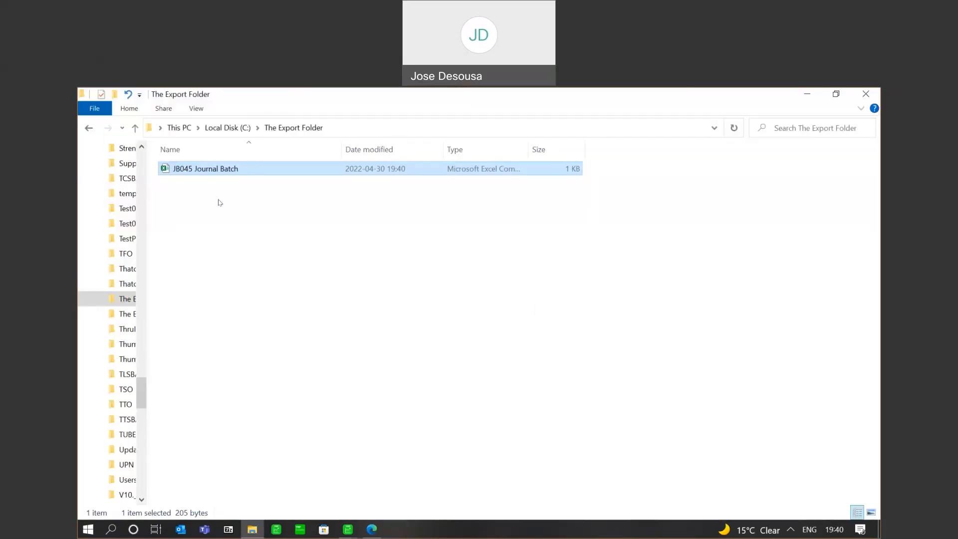
mouse_move(343, 363)
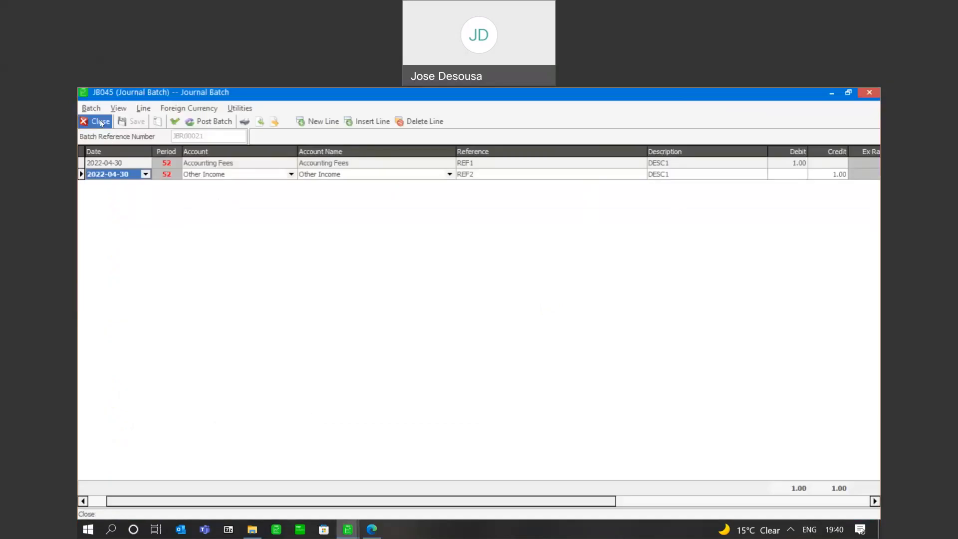
Close the JB045 journal batch window, returning to the batch list.
left_click(99, 120)
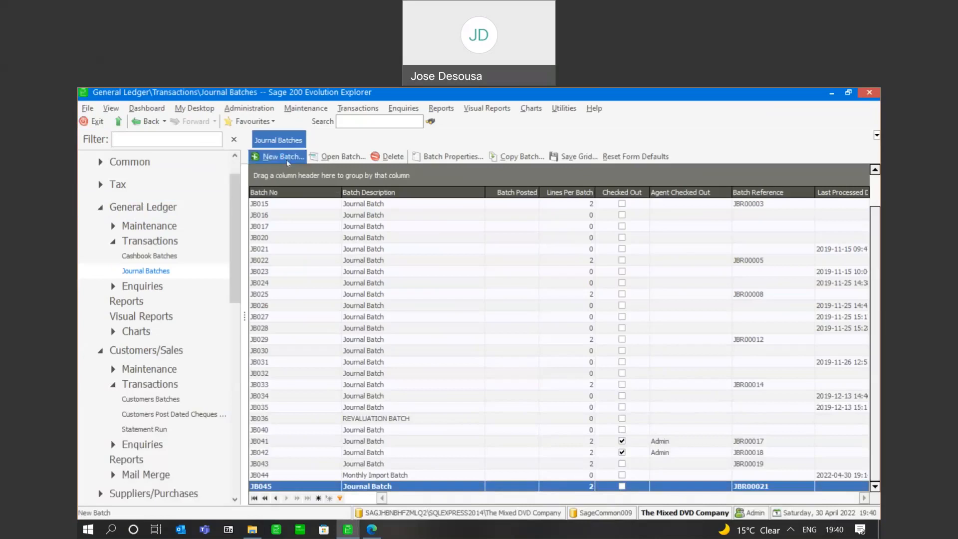
Create journal batch JB046 with the description 'Monthly Import Batch'.
left_click(282, 156)
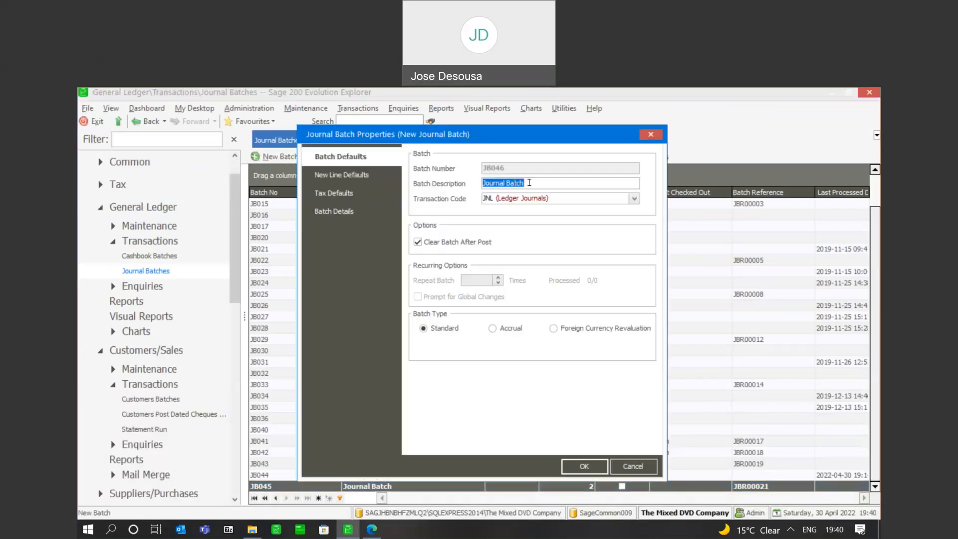
type("Monthly")
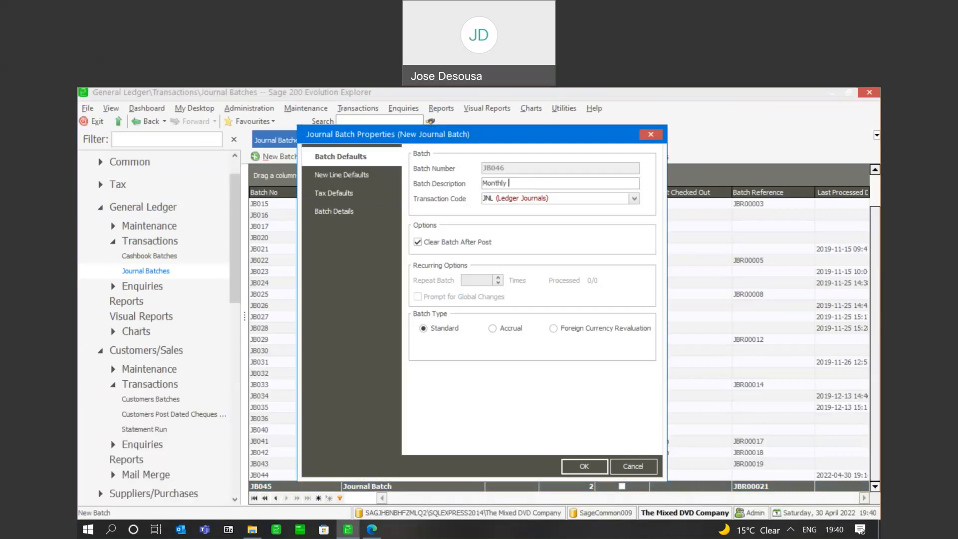
type("Import")
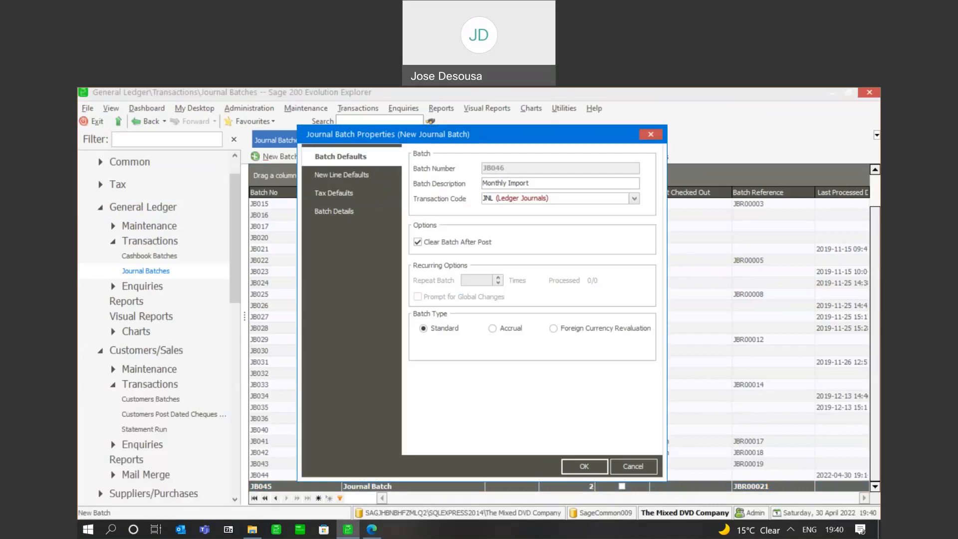
type("Batch")
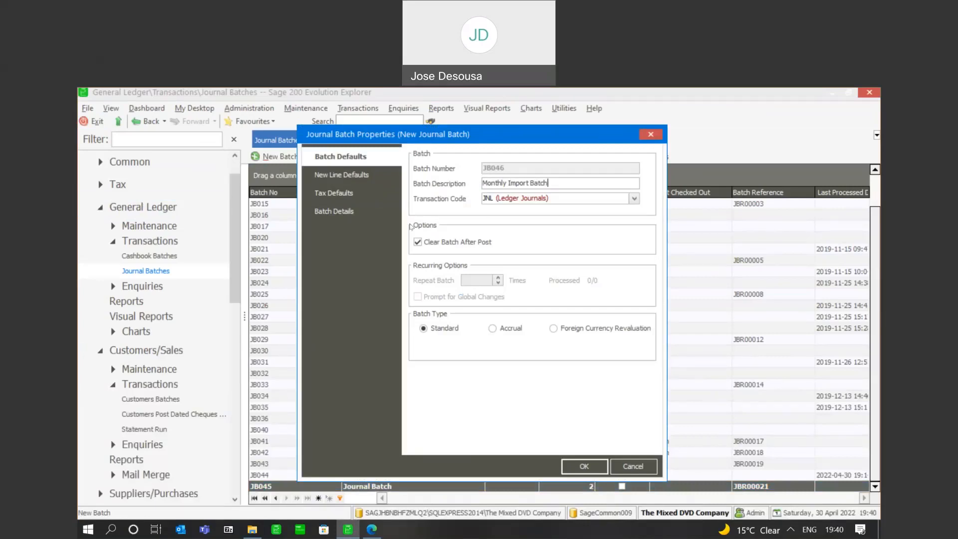
mouse_move(454, 234)
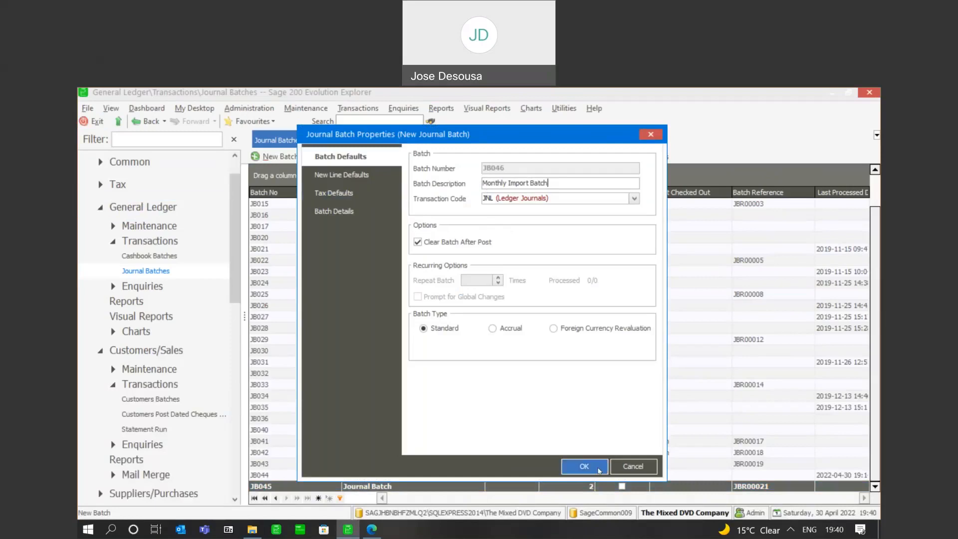
left_click(583, 465)
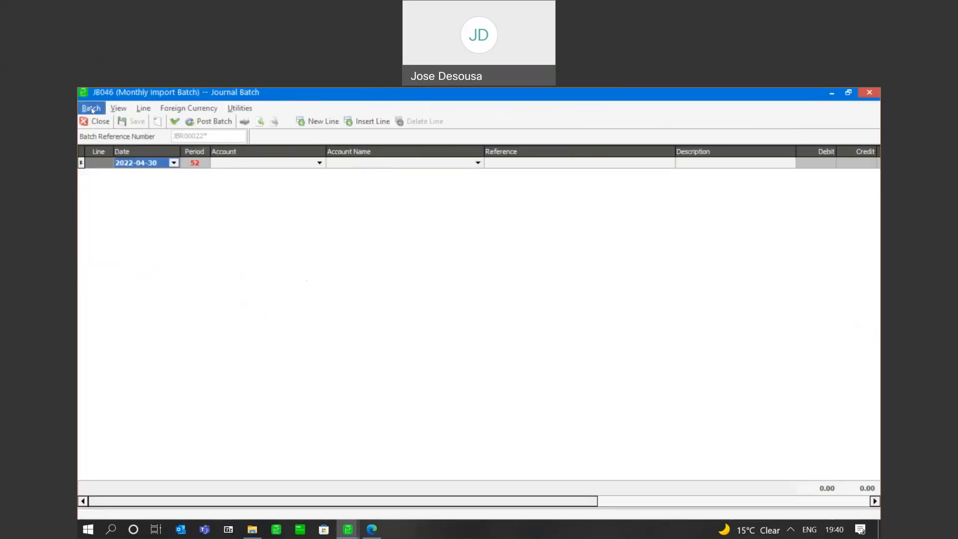
Import JB045 Journal Batch CSV into JB046 without viewing the import log.
left_click(90, 108)
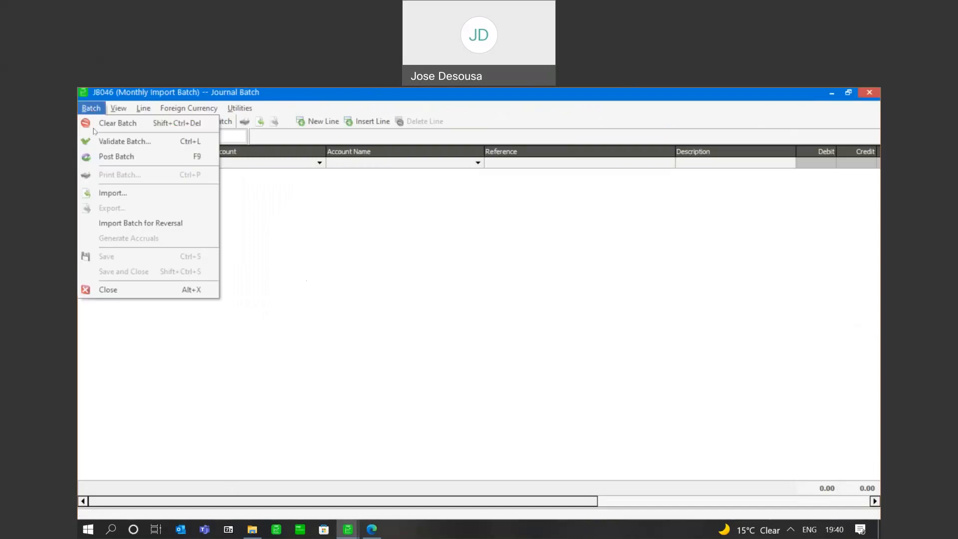
left_click(112, 192)
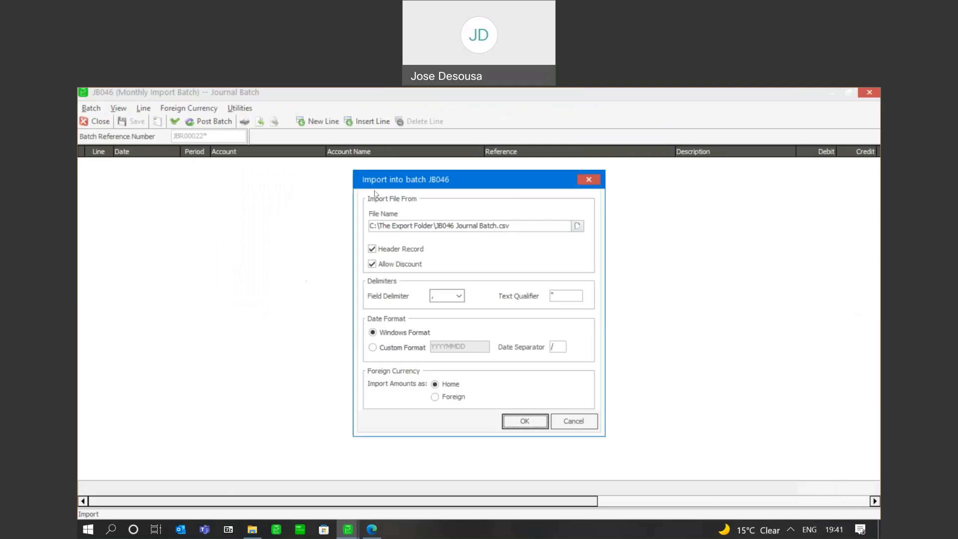
mouse_move(399, 211)
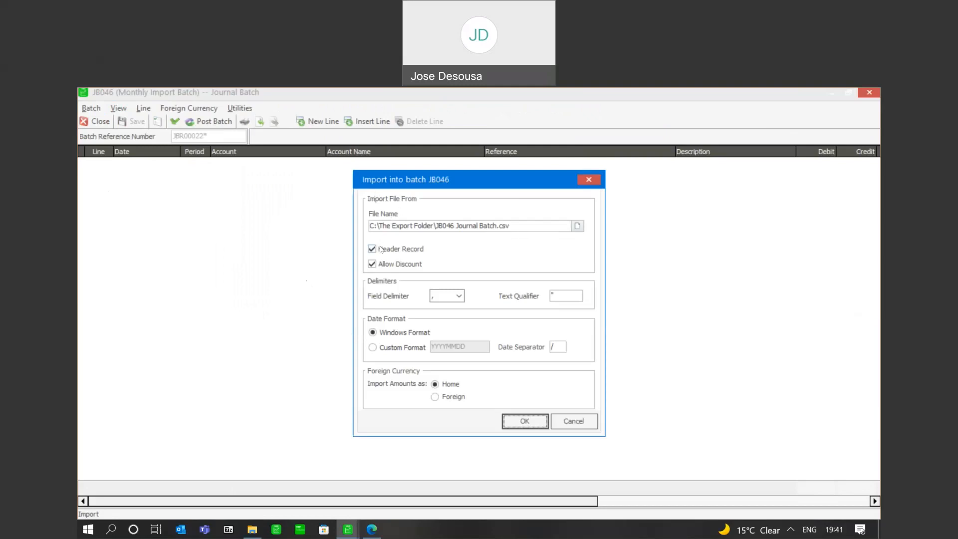
mouse_move(508, 234)
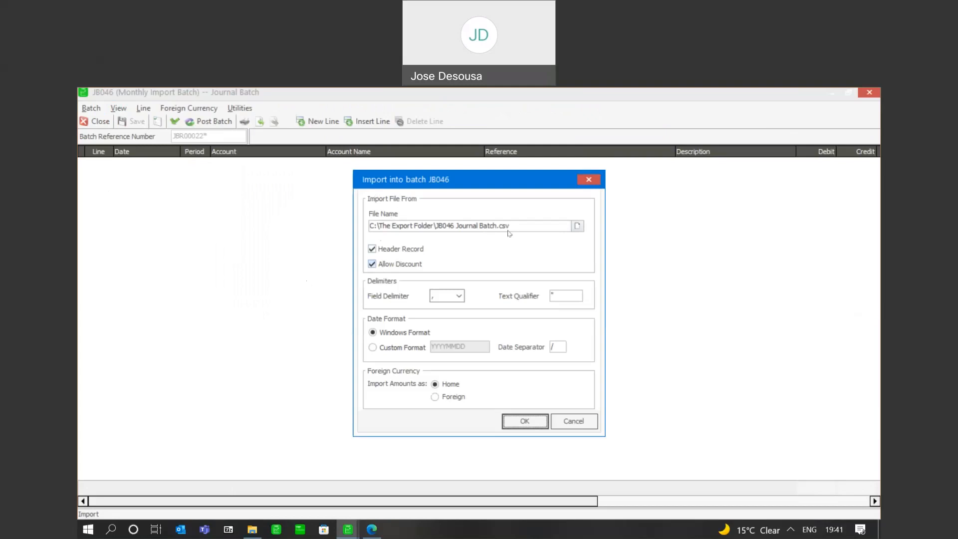
left_click(576, 225)
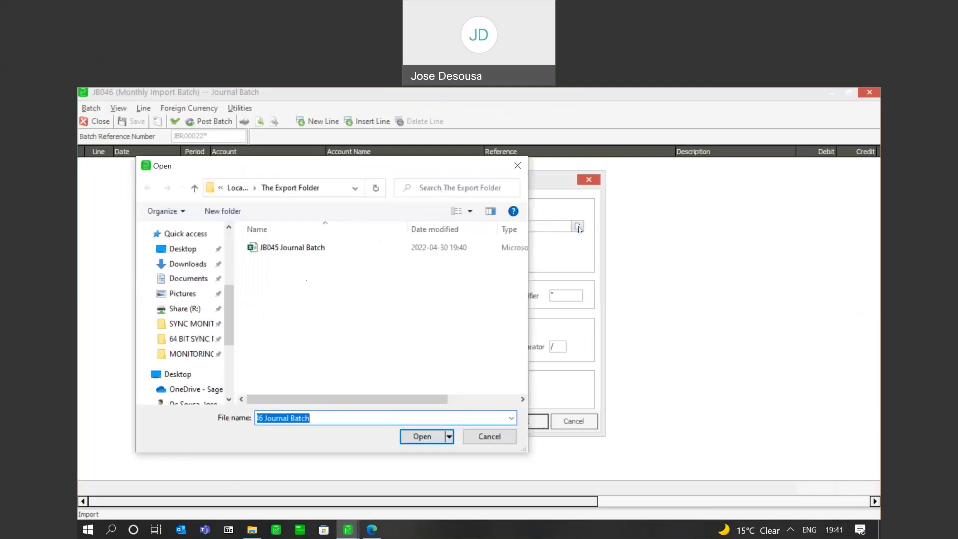
left_click(292, 247)
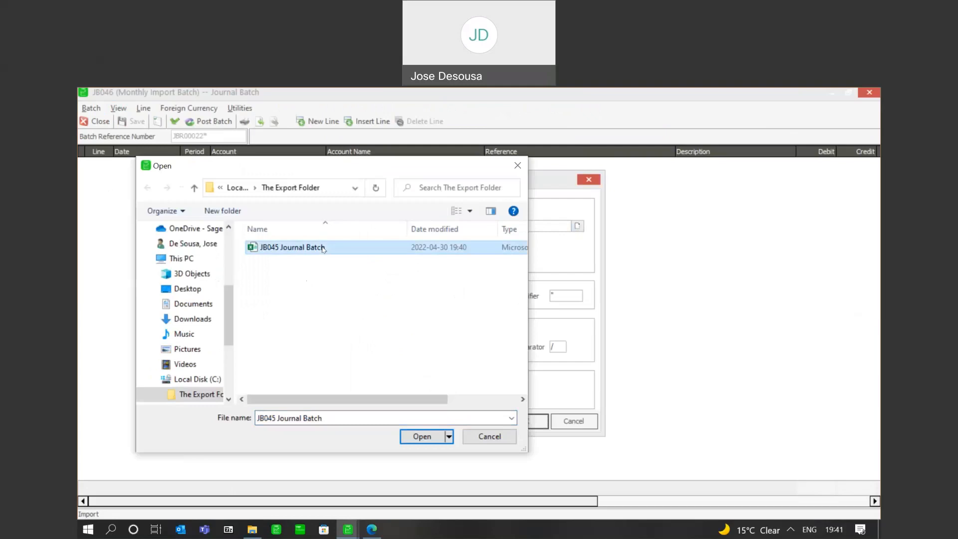
mouse_move(300, 259)
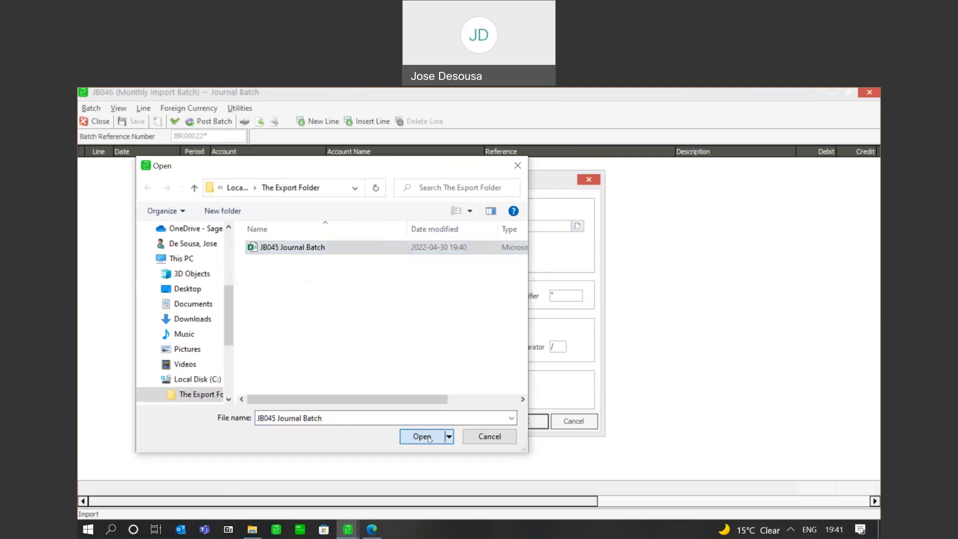
left_click(422, 436)
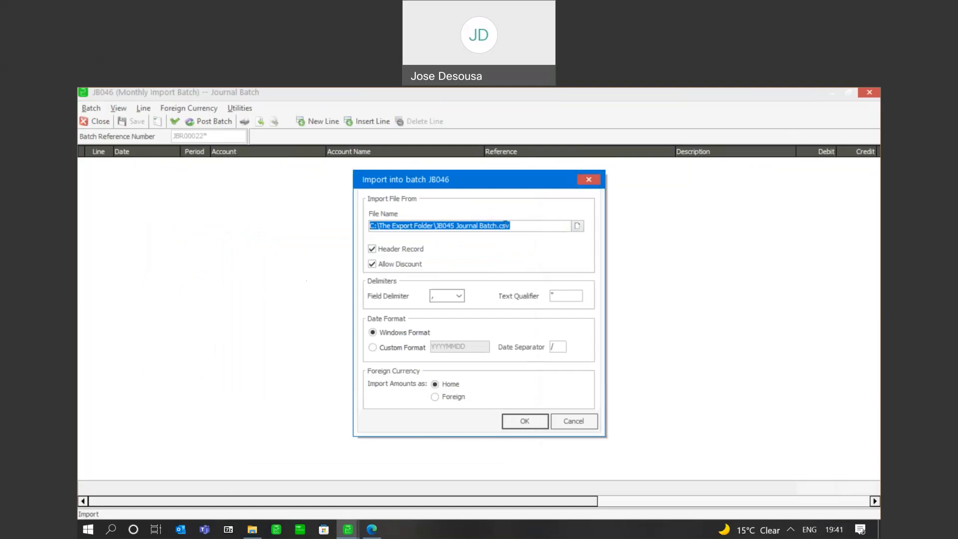
mouse_move(436, 280)
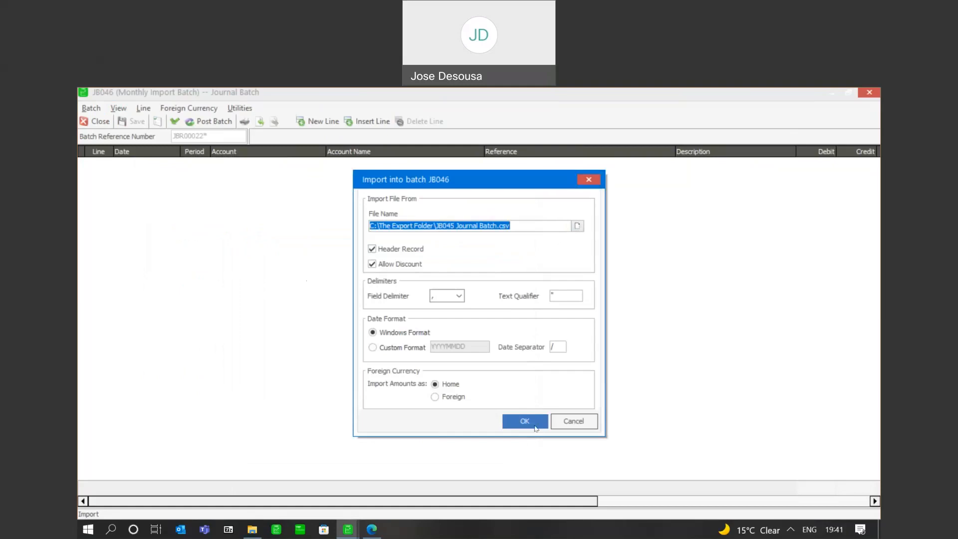
left_click(524, 421)
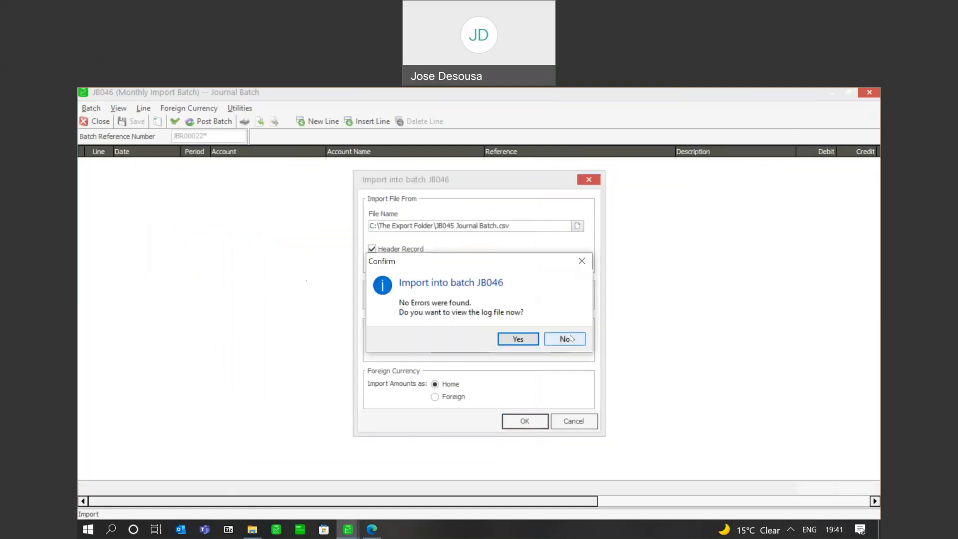
left_click(563, 339)
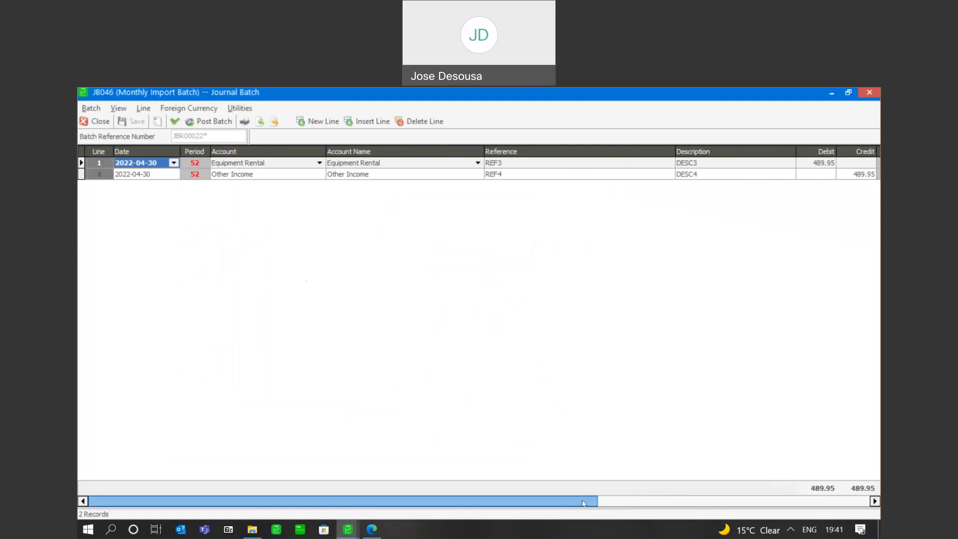
left_click_drag(580, 501, 620, 500)
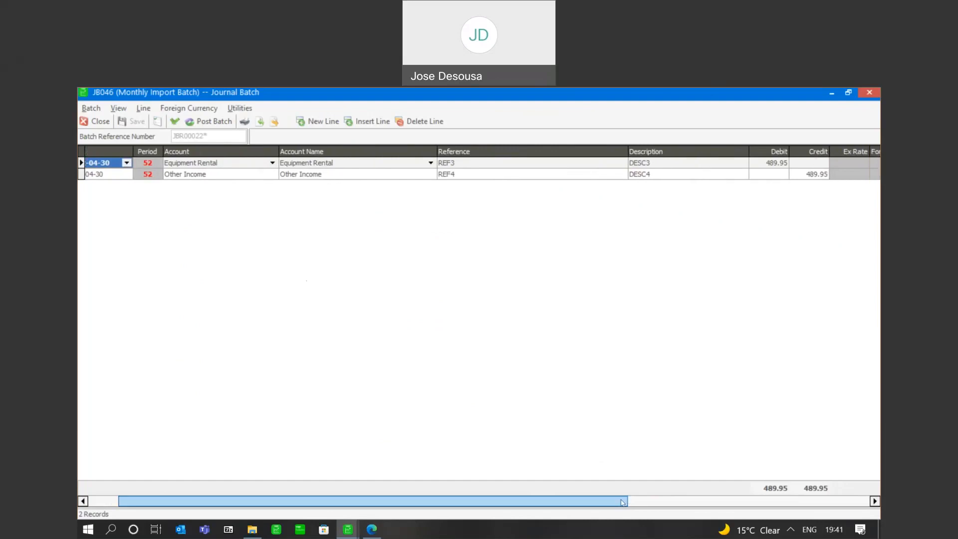
scroll("left", 3)
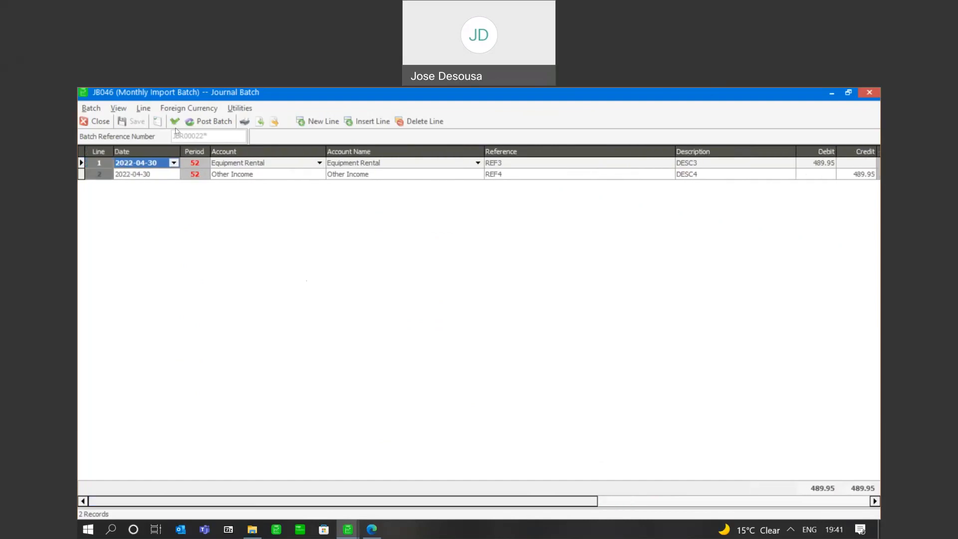
Validate batch JB046, start posting, and preview its journal report totalling 489.95.
left_click(212, 120)
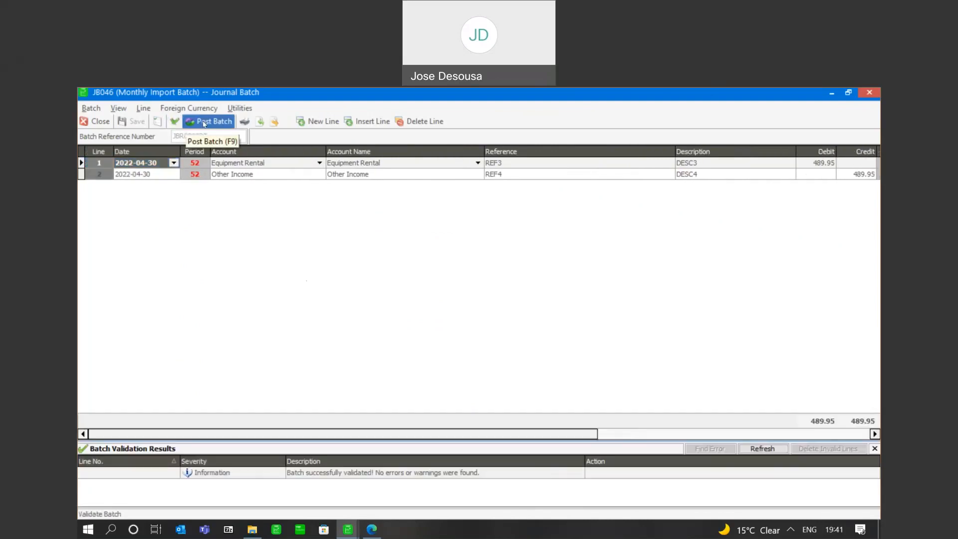
left_click(213, 121)
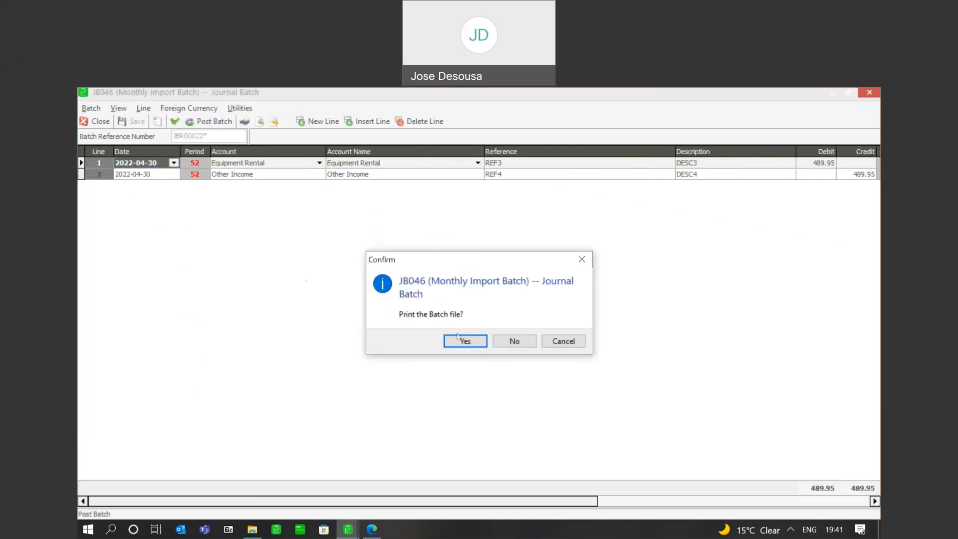
left_click(464, 341)
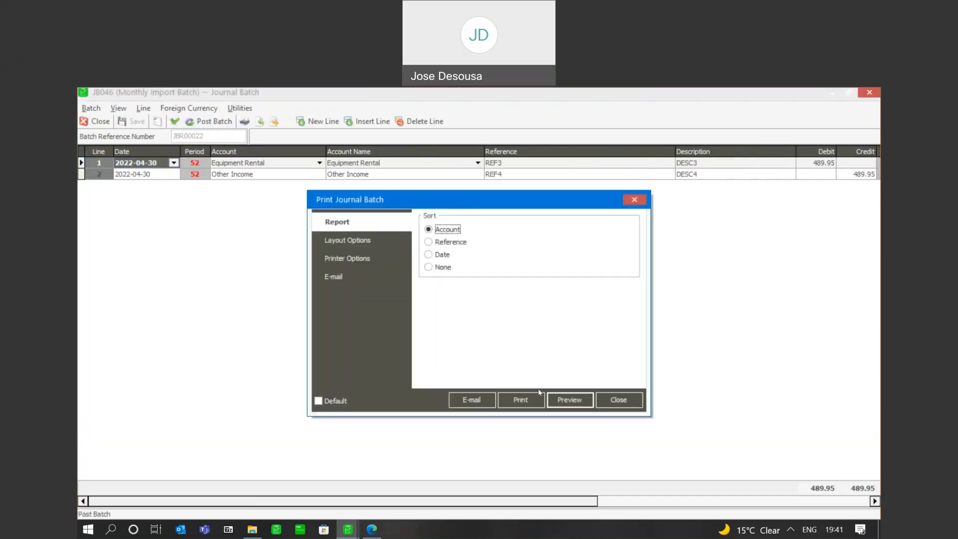
left_click(568, 399)
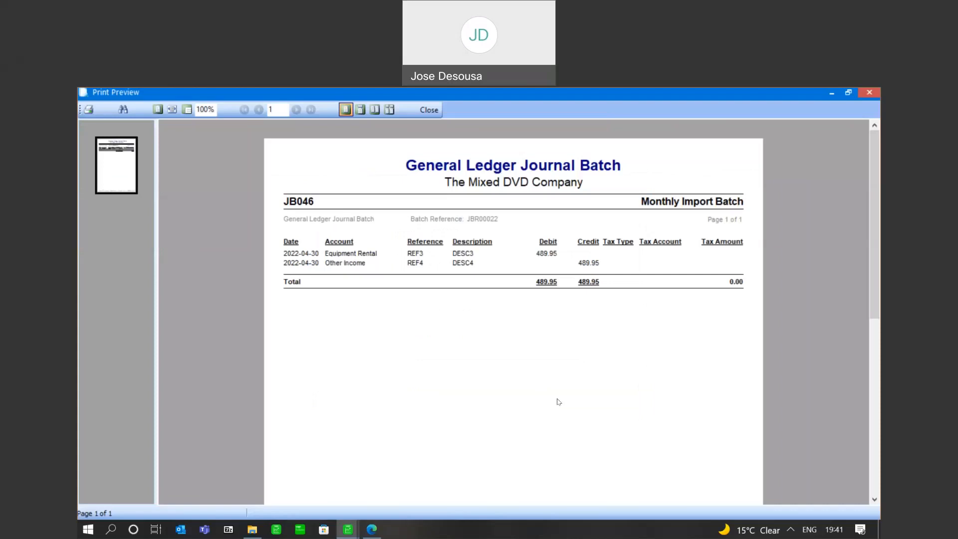
scroll("down", 3)
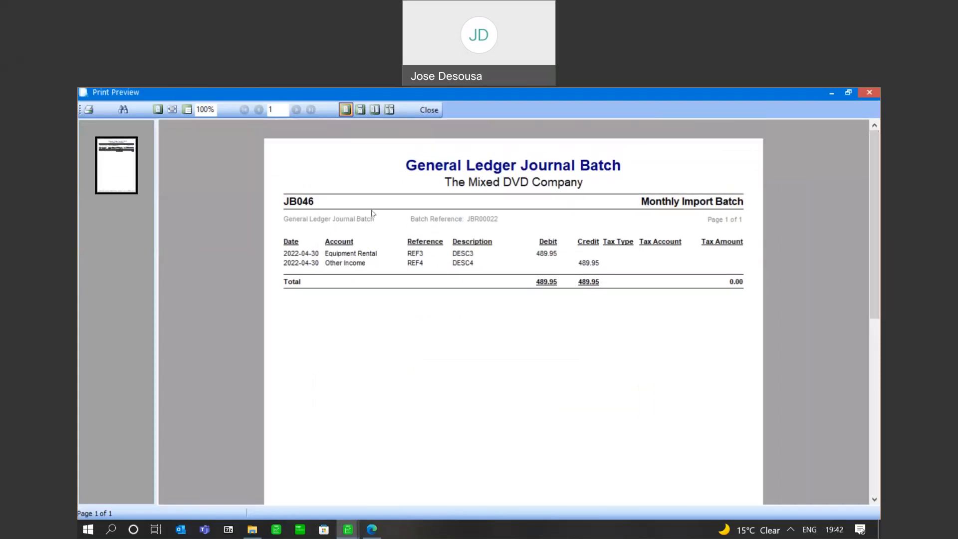
mouse_move(449, 182)
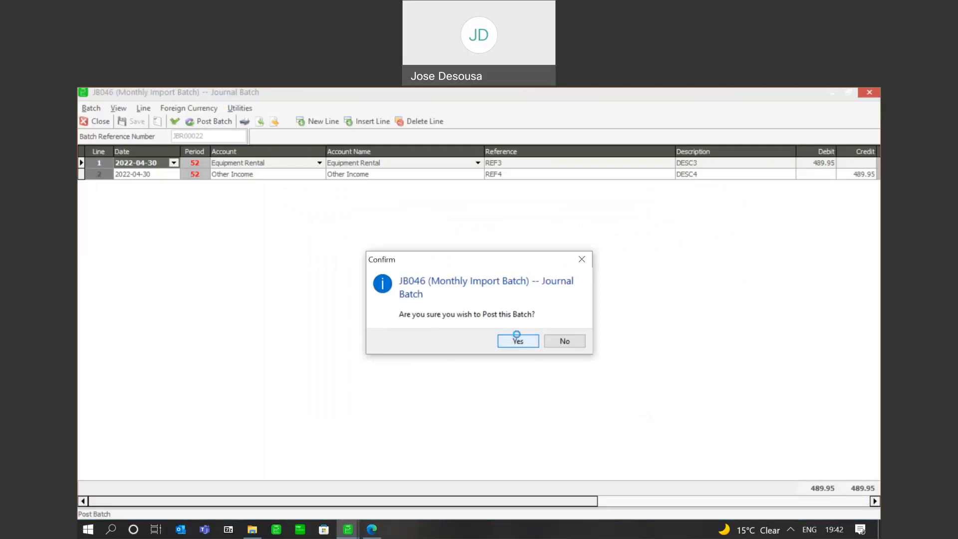
Confirm posting of JB046 Monthly Import Batch and acknowledge the success message.
left_click(517, 341)
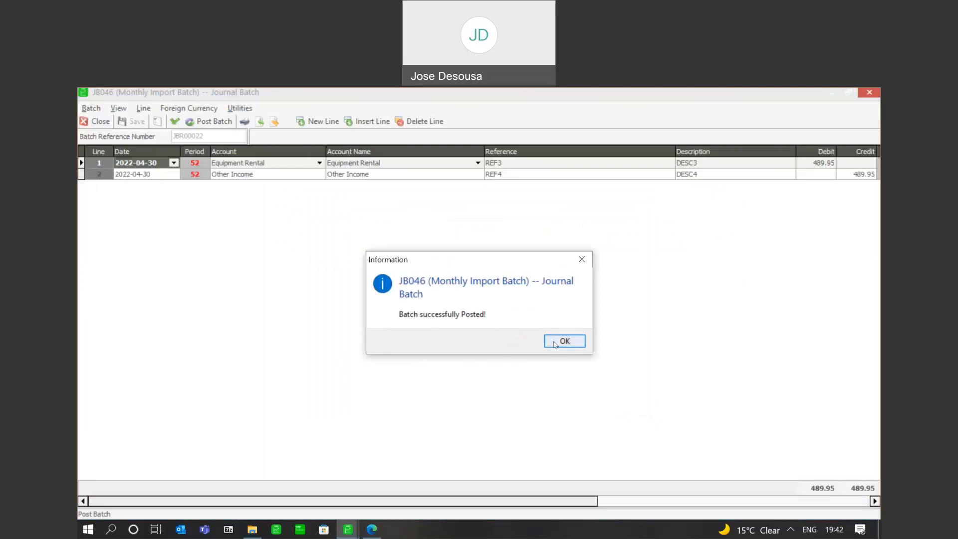
left_click(563, 340)
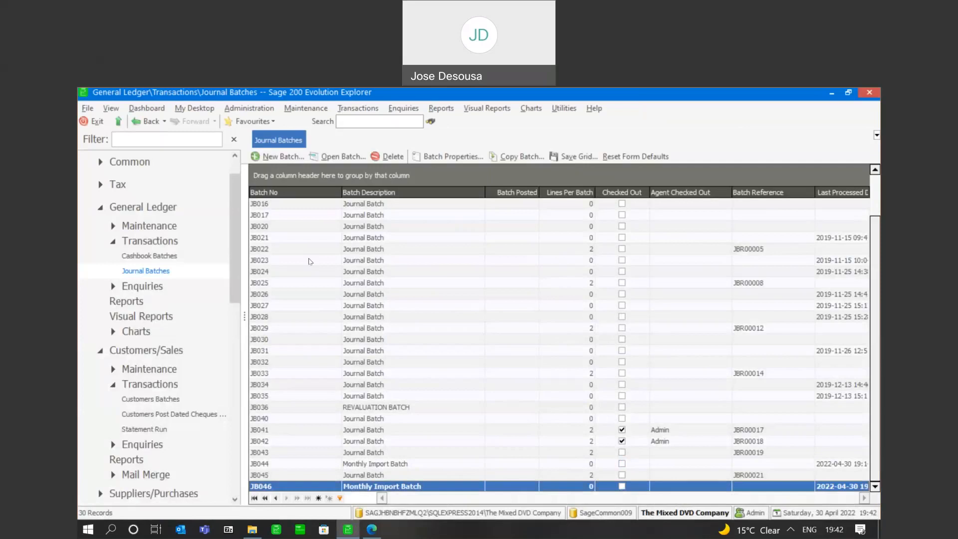
mouse_move(235, 231)
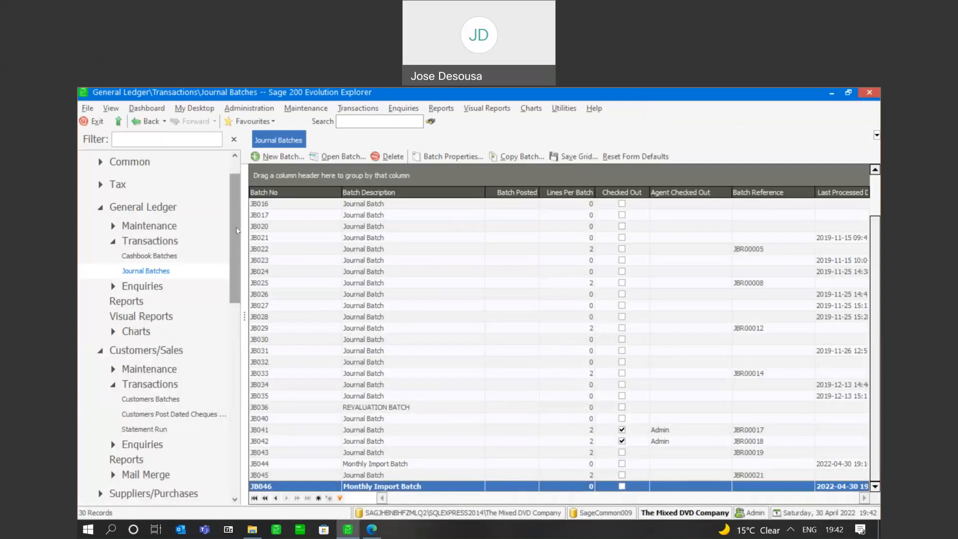
scroll("down", 3)
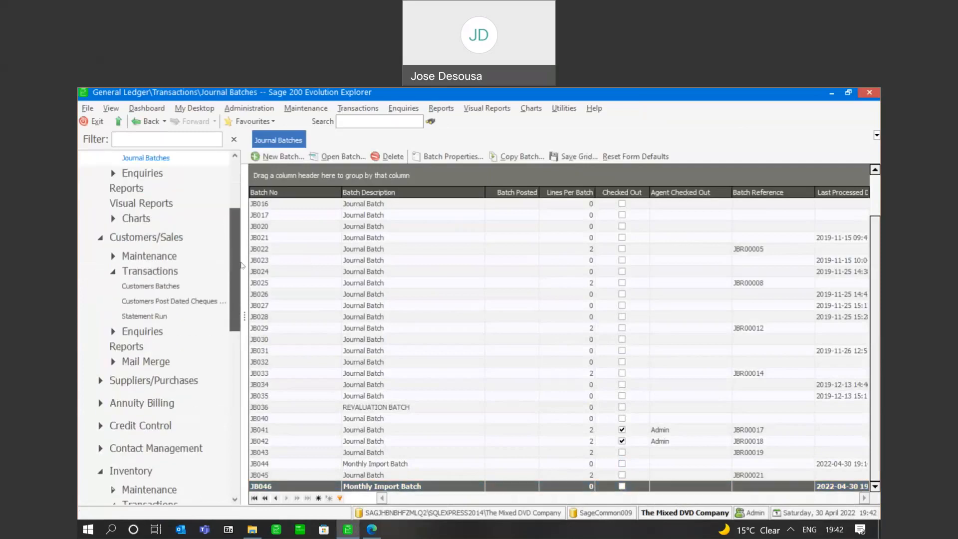
Add customers batch ARB029 under Customers/Sales Transactions and open it for entry.
left_click(150, 270)
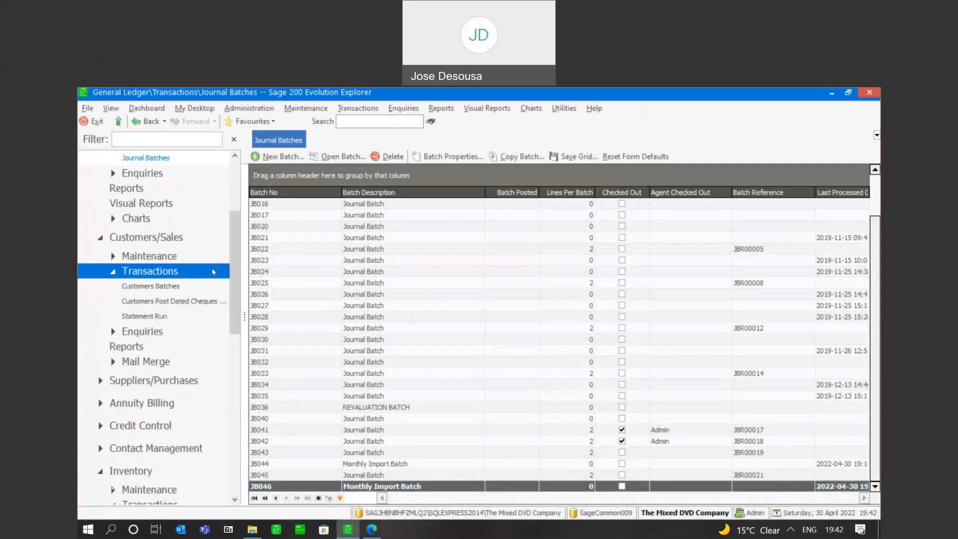
left_click(150, 271)
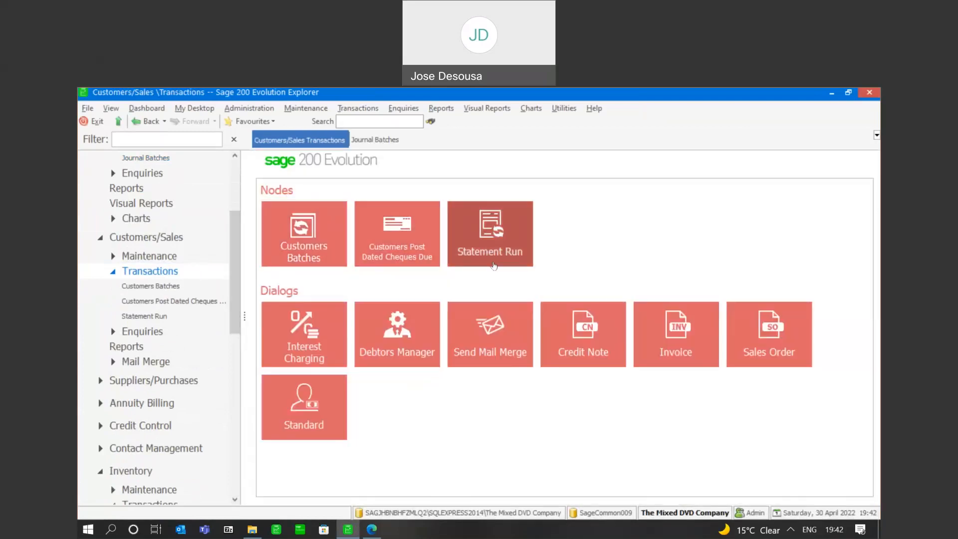
mouse_move(579, 251)
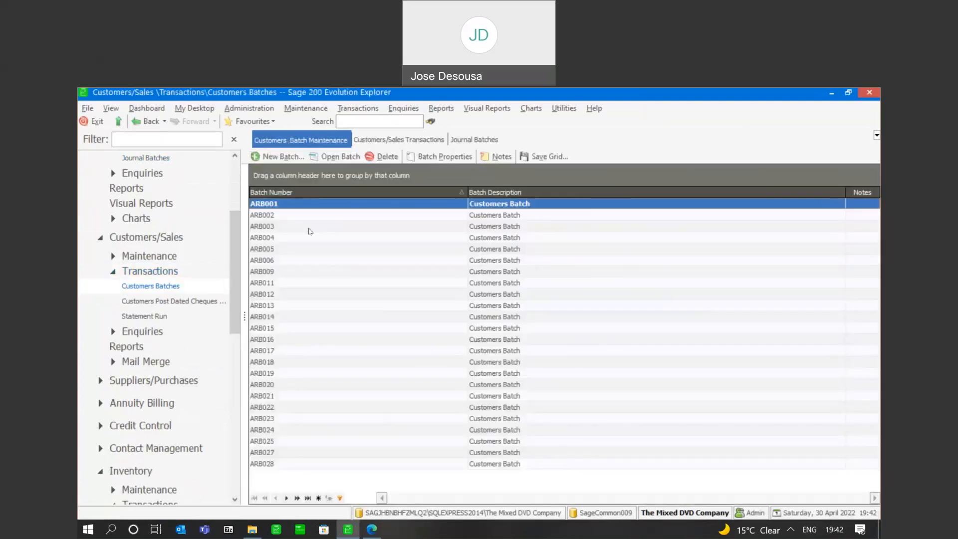
left_click(278, 155)
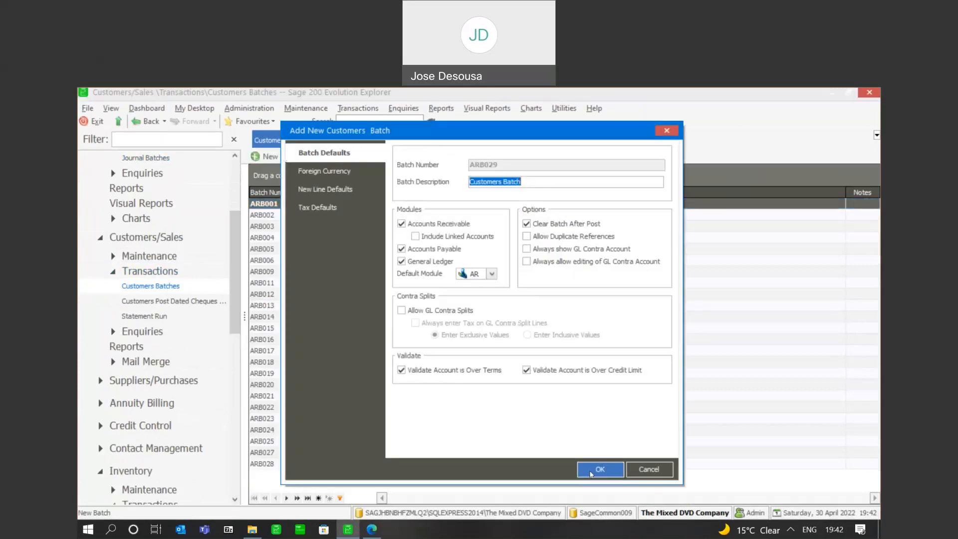
left_click(599, 469)
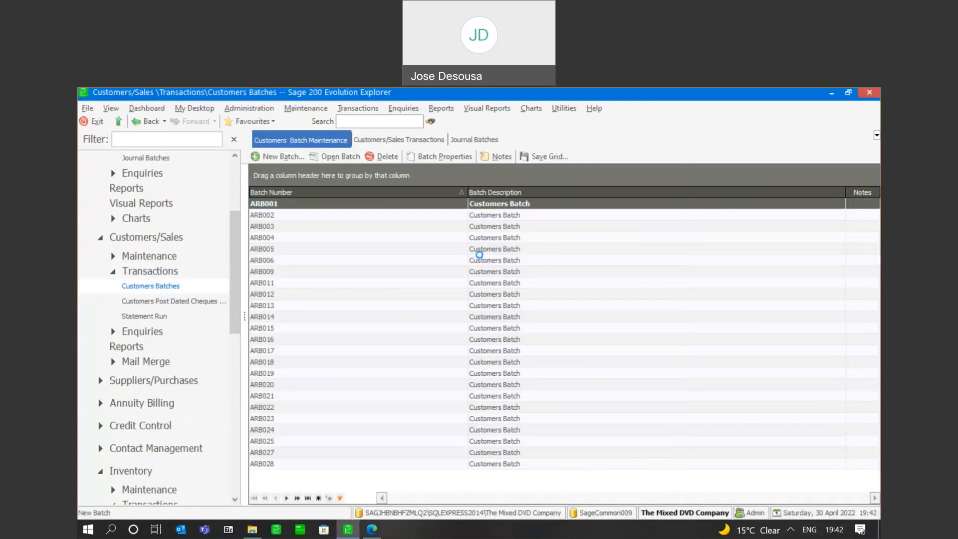
left_click(283, 156)
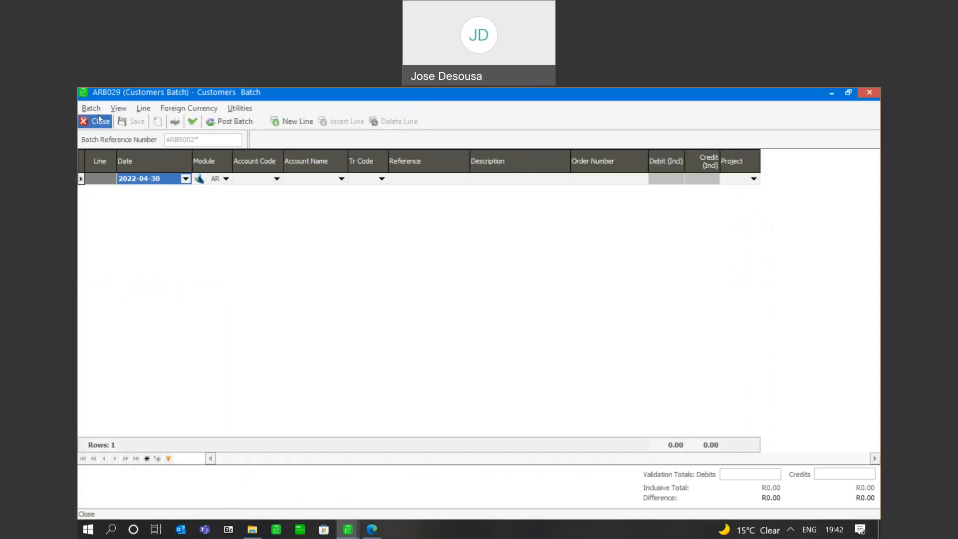
Choose Batch > Import for ARB029 to show the ARB029 AR Batch.csv import settings.
left_click(91, 108)
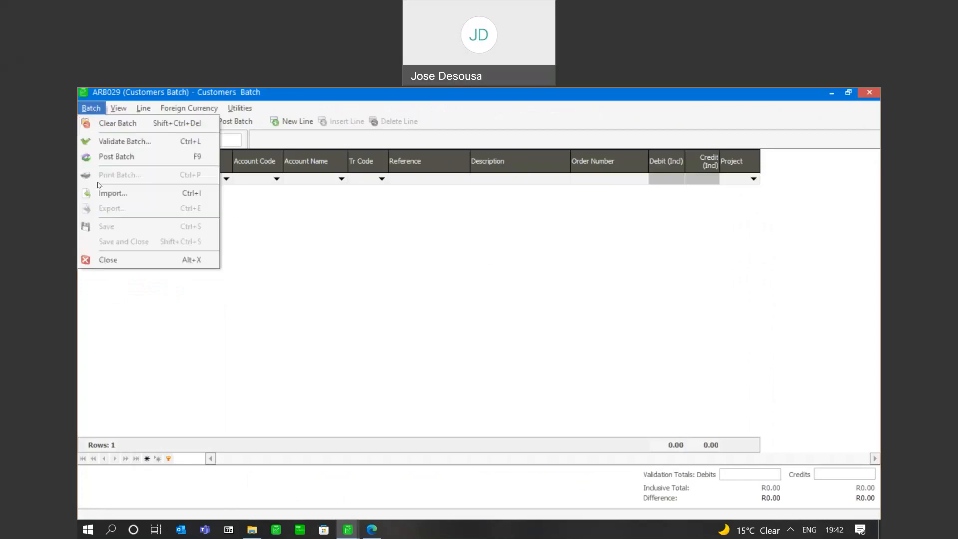
left_click(113, 193)
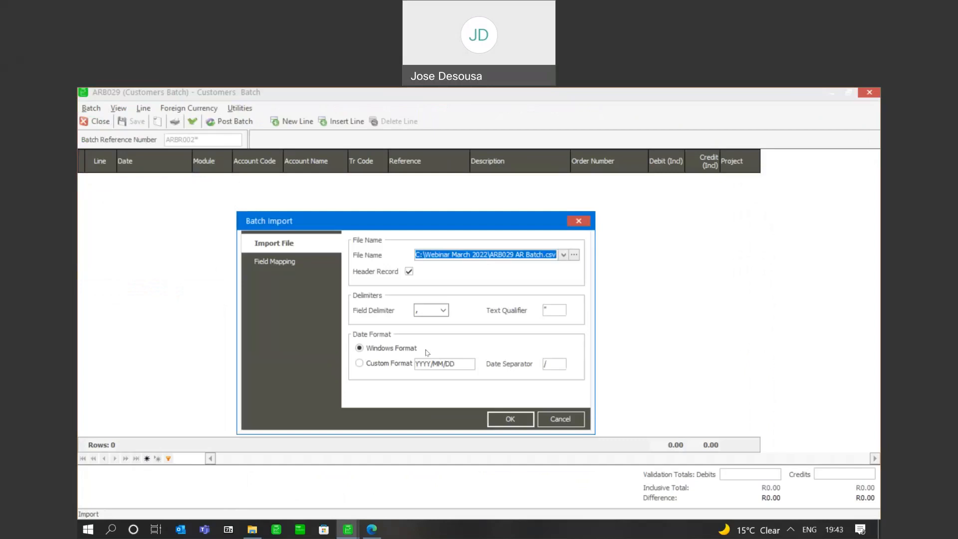
mouse_move(277, 345)
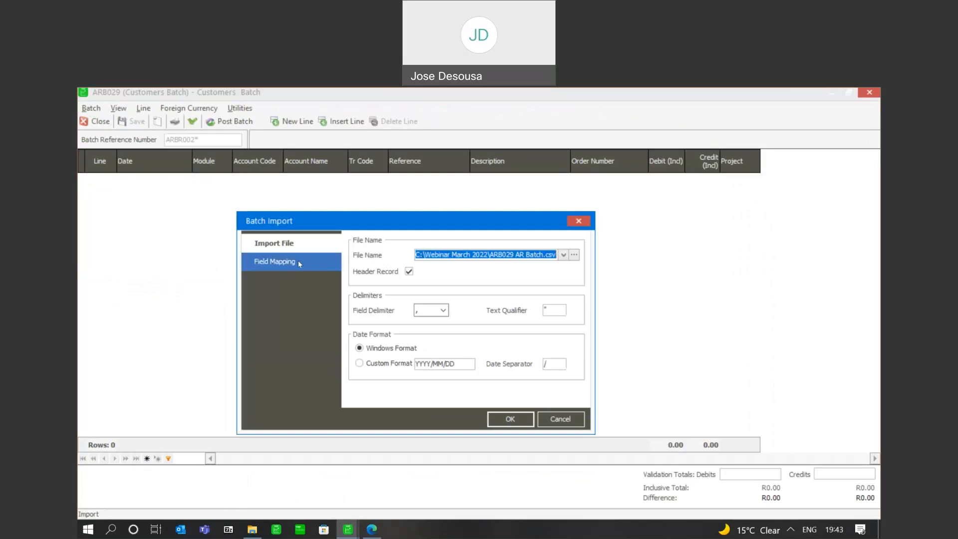
left_click(278, 261)
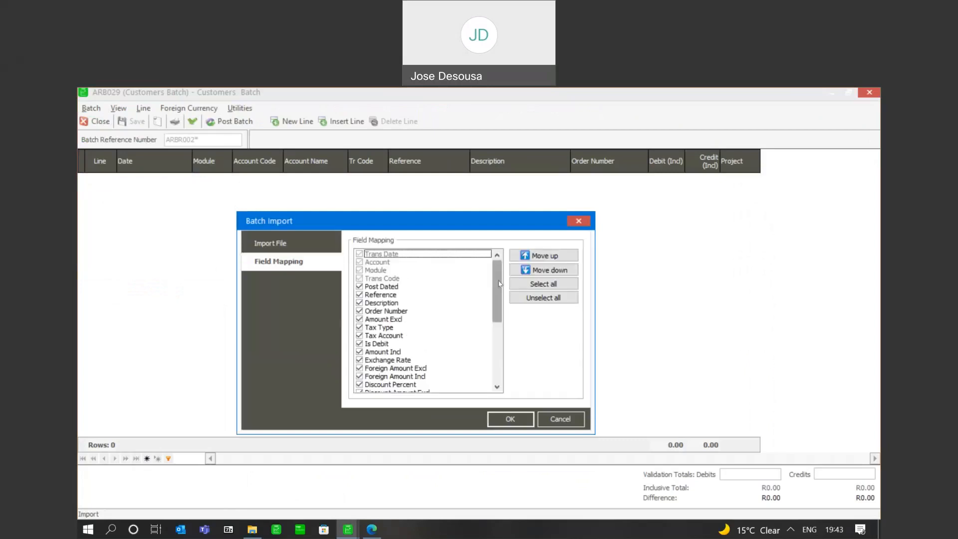
scroll("down", 3)
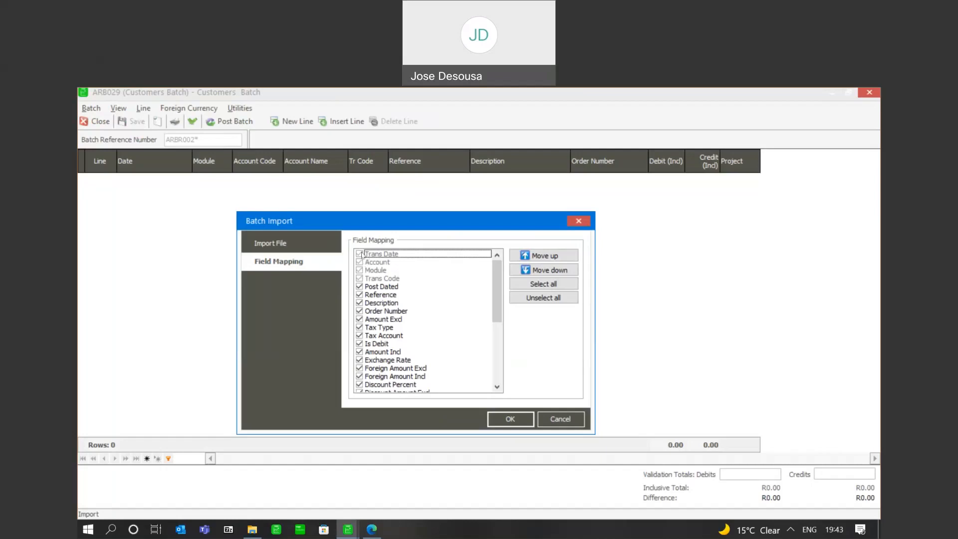
left_click(380, 253)
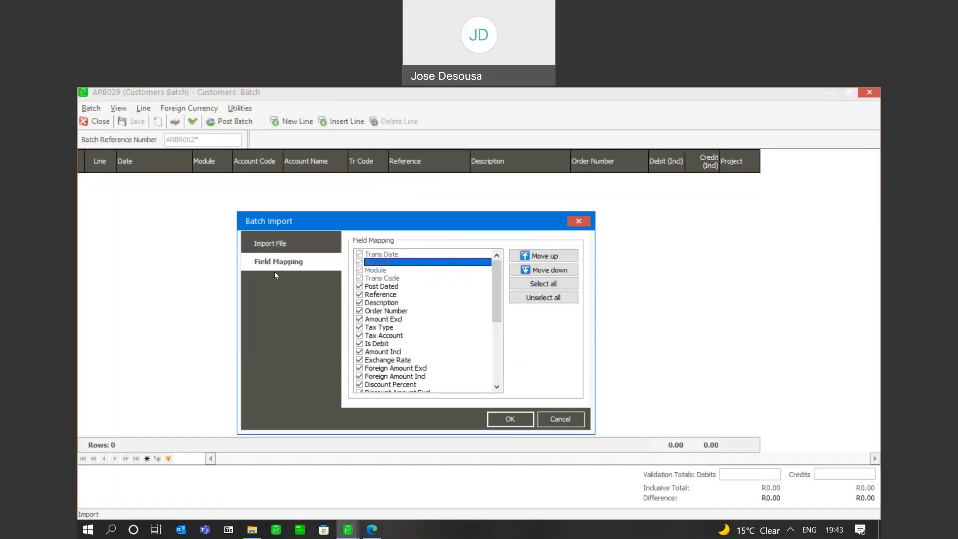
mouse_move(275, 305)
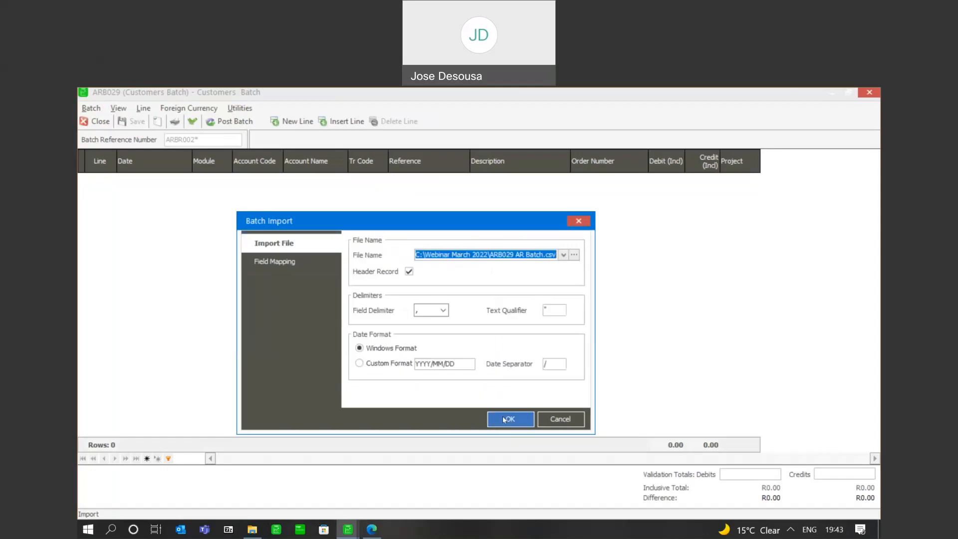
Dismiss the 'Unable to Locate File' error, cancel the import, and close batch ARB029.
left_click(509, 419)
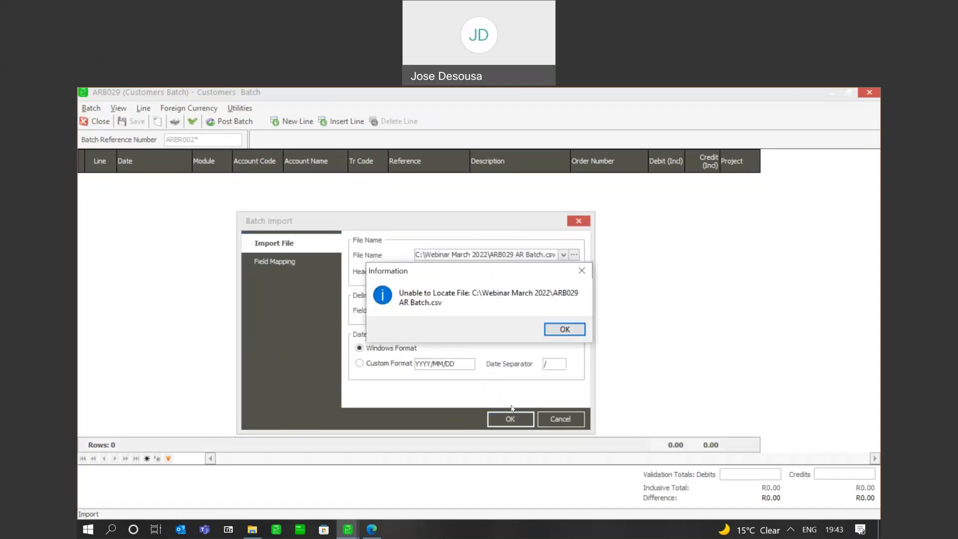
left_click(563, 329)
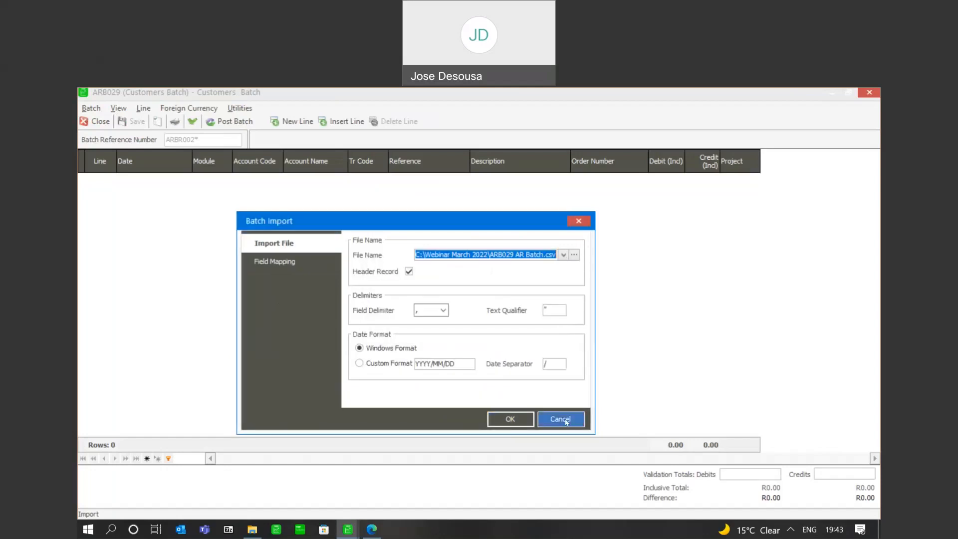
left_click(560, 419)
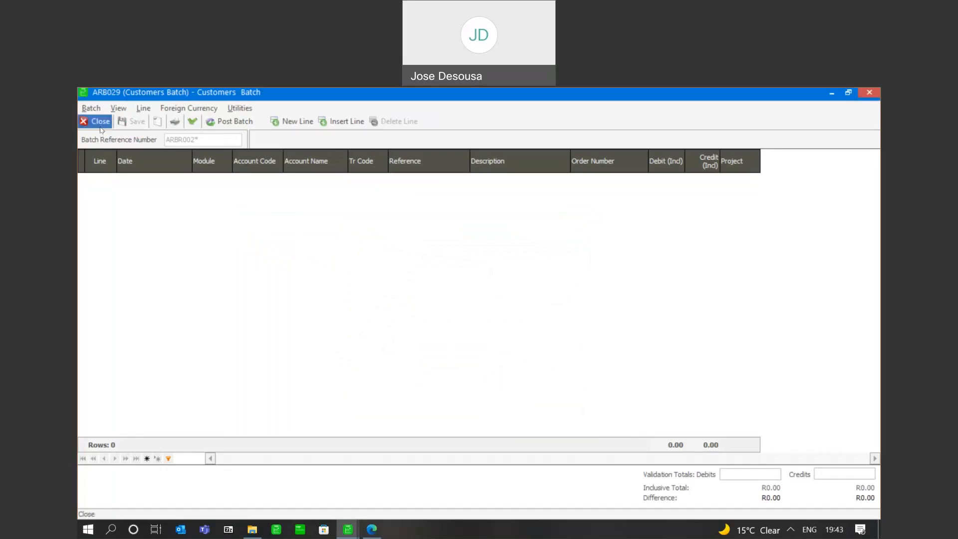
left_click(95, 121)
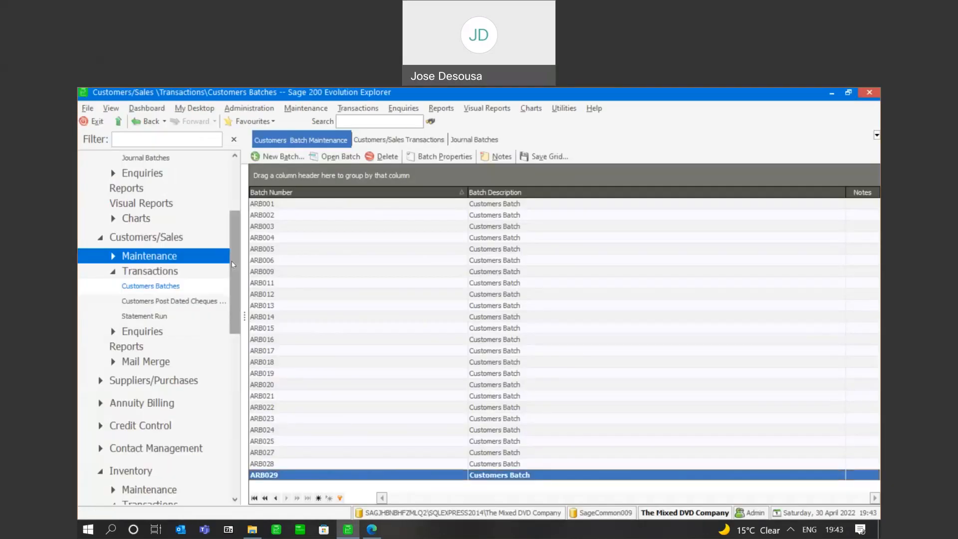